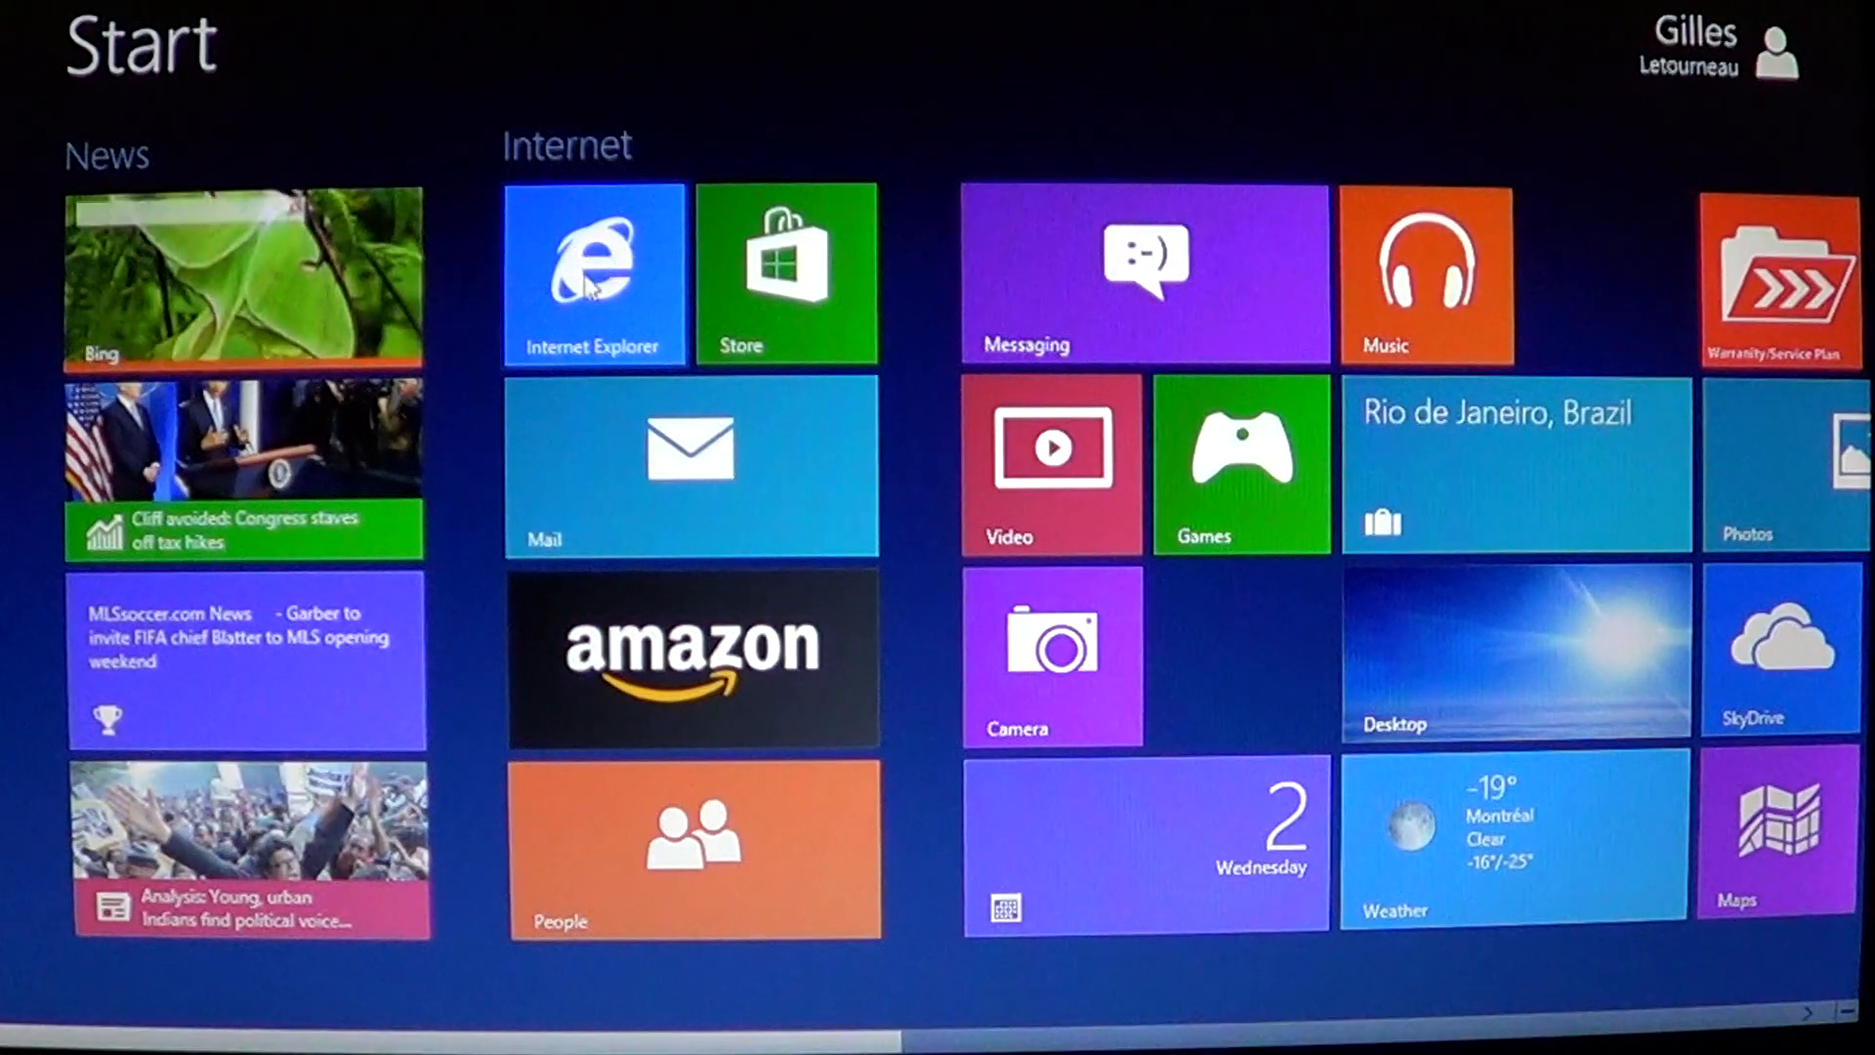
- Launch Internet Explorer from its Start screen tile, landing on the MSN home page
left_click(592, 274)
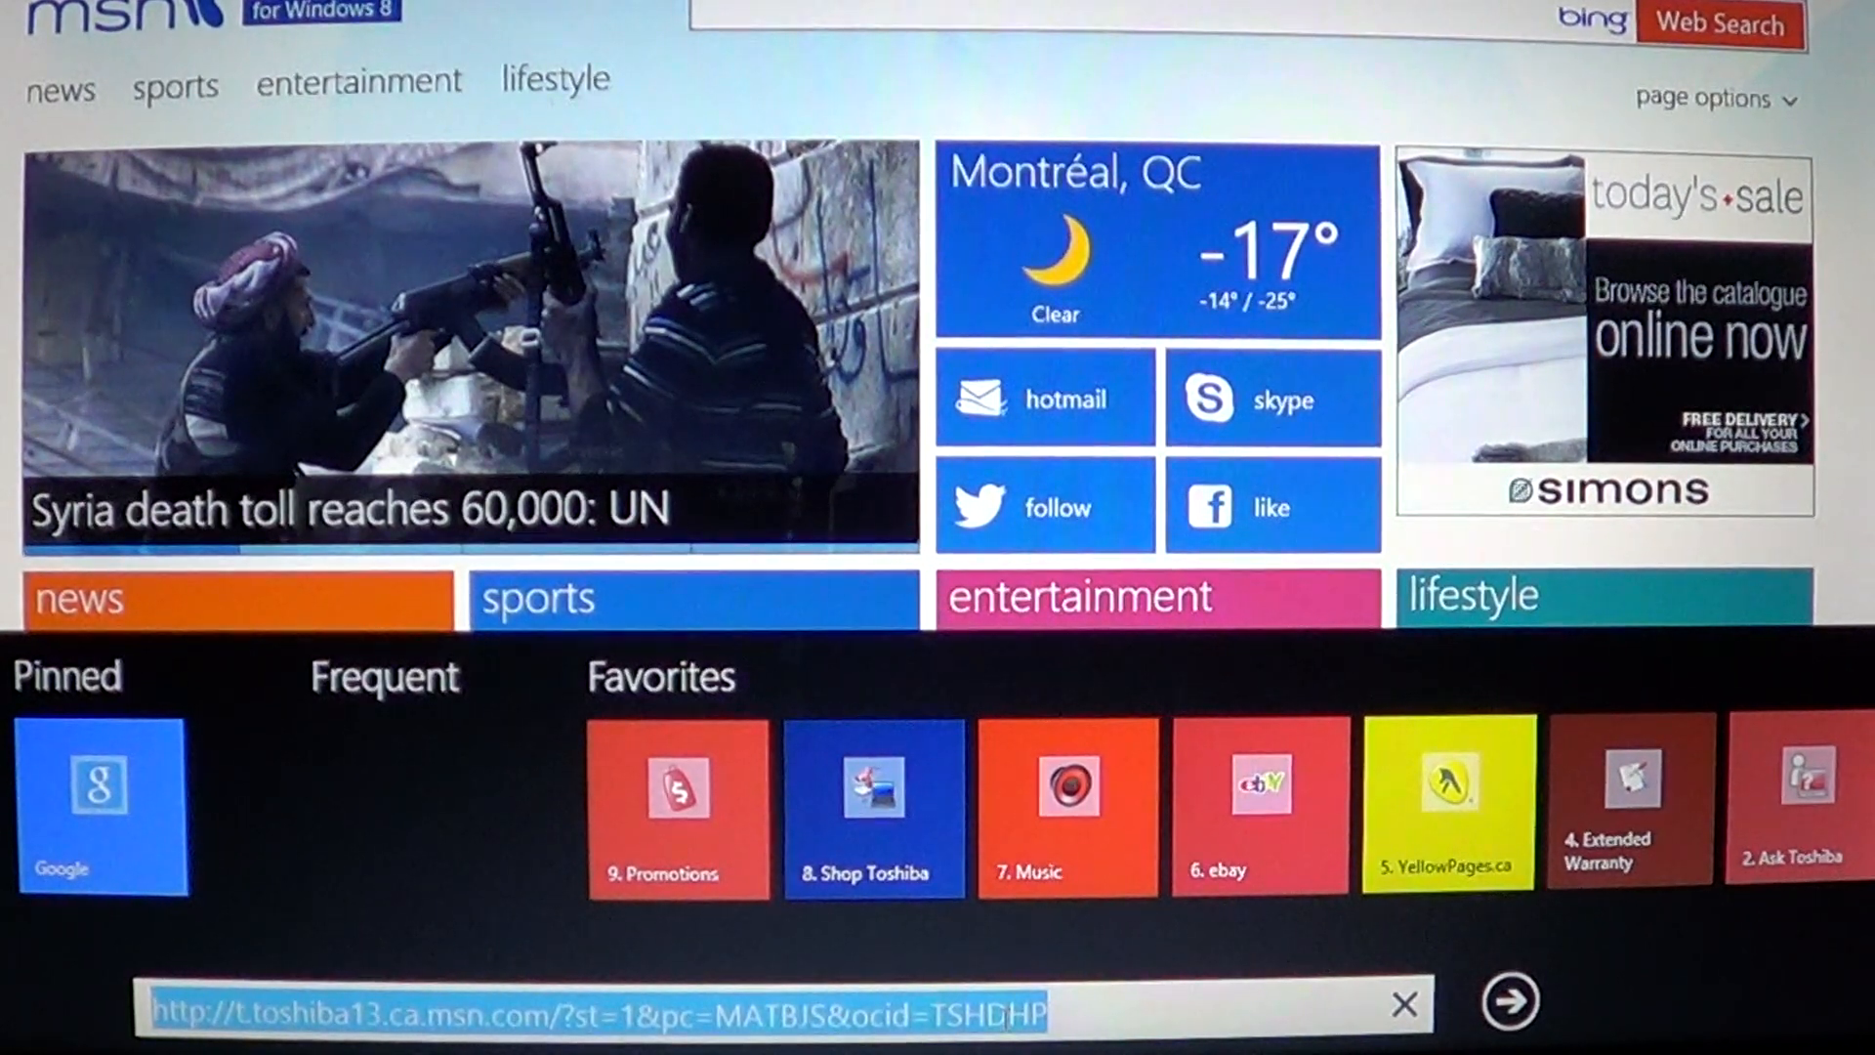
type("www.")
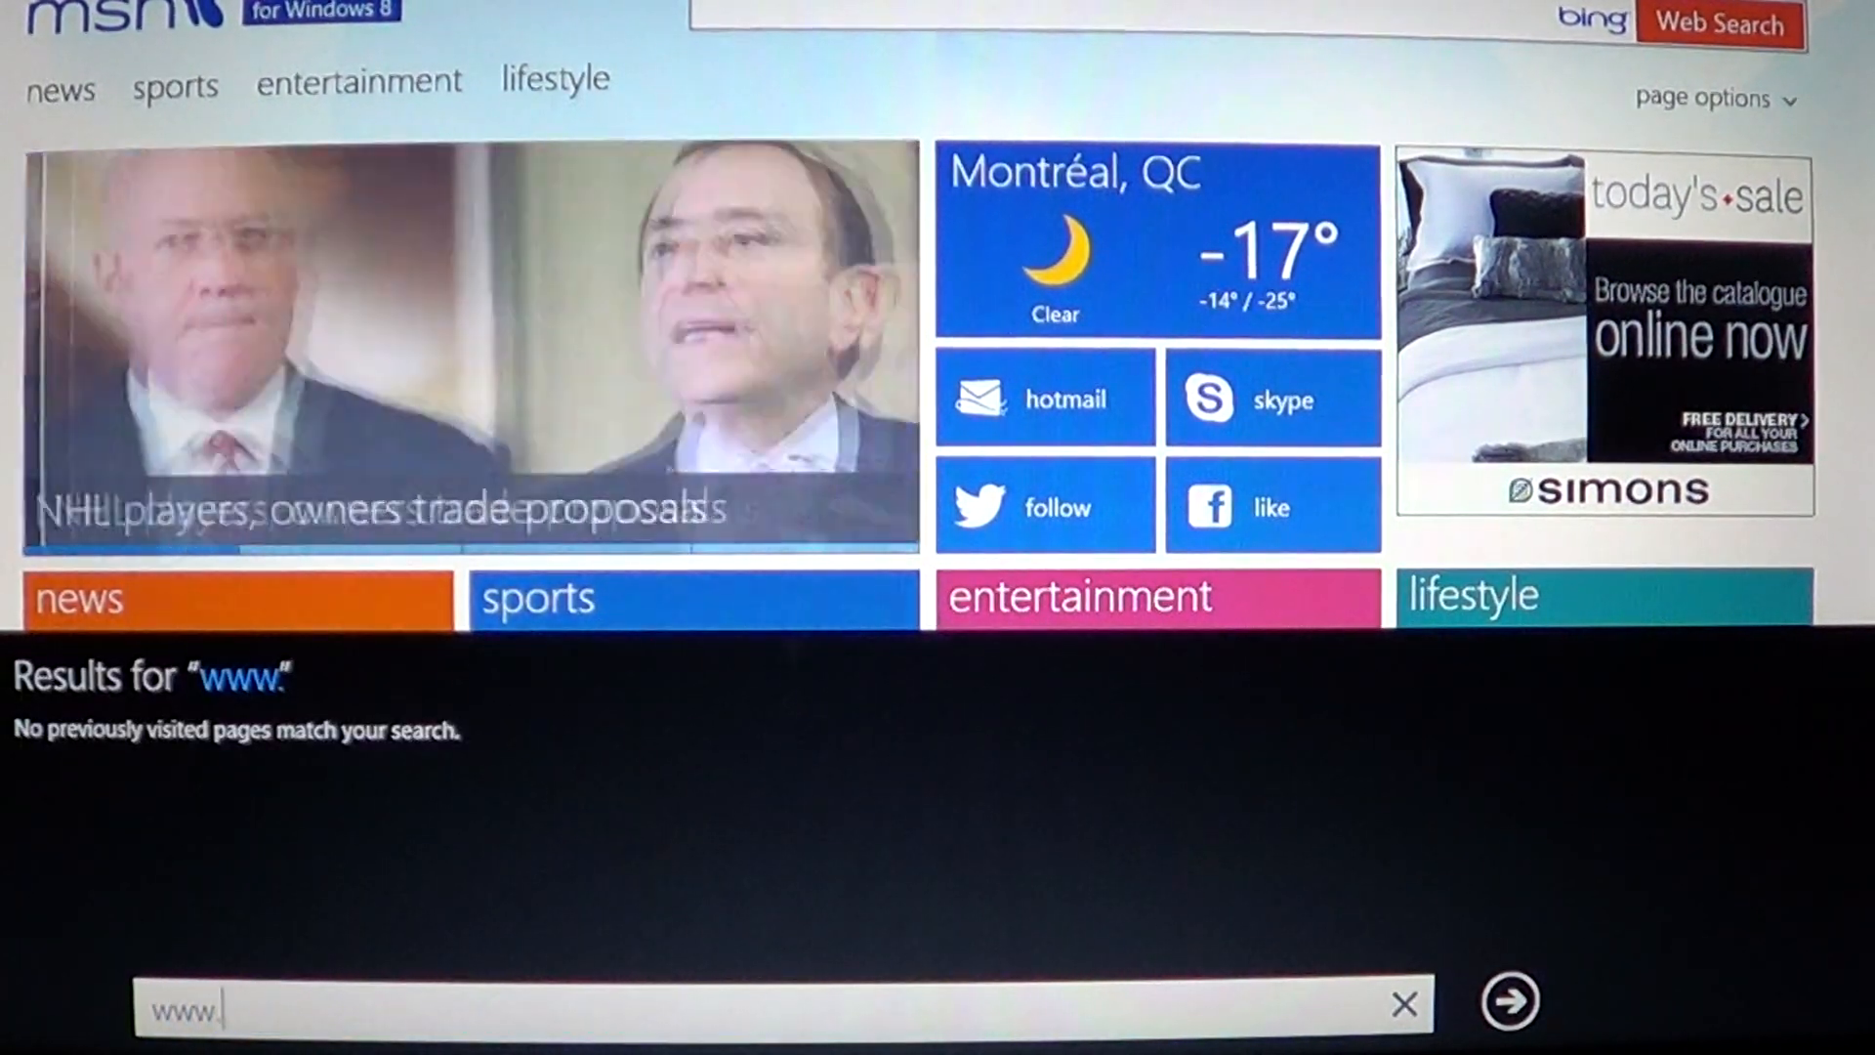
type("google.")
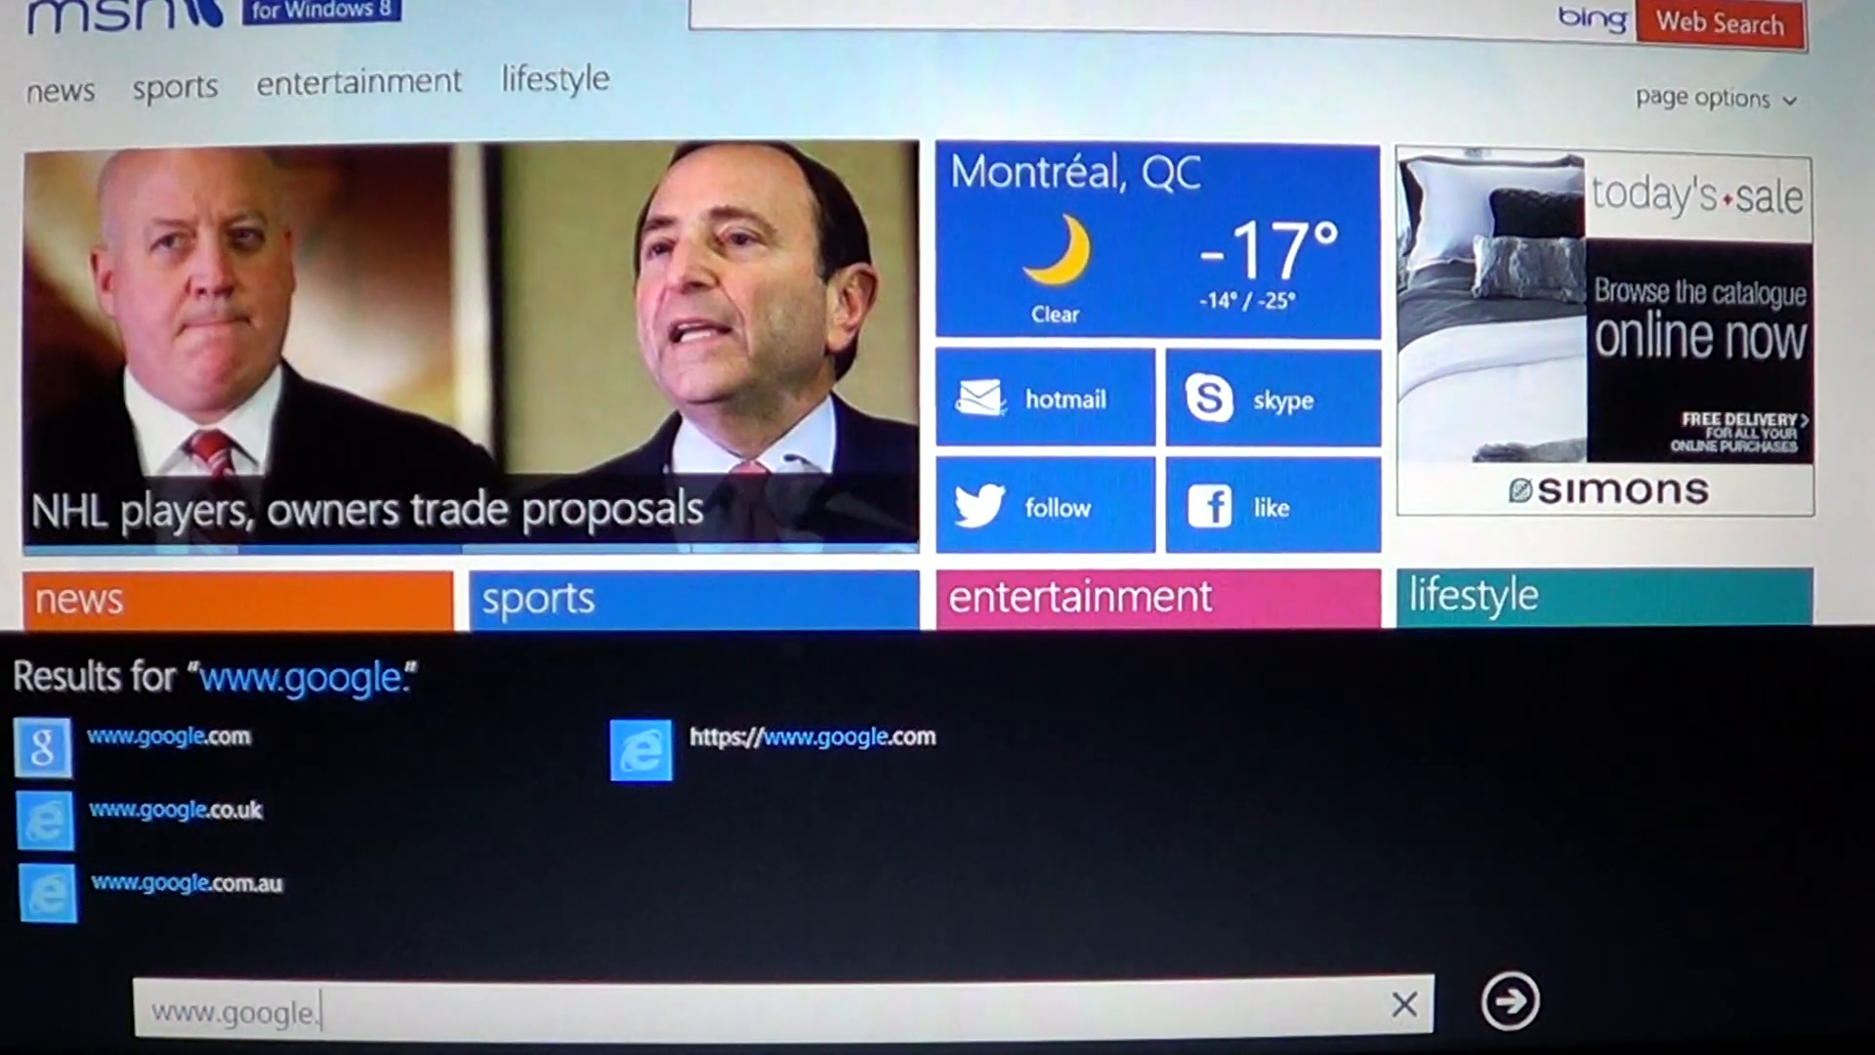
type("ca")
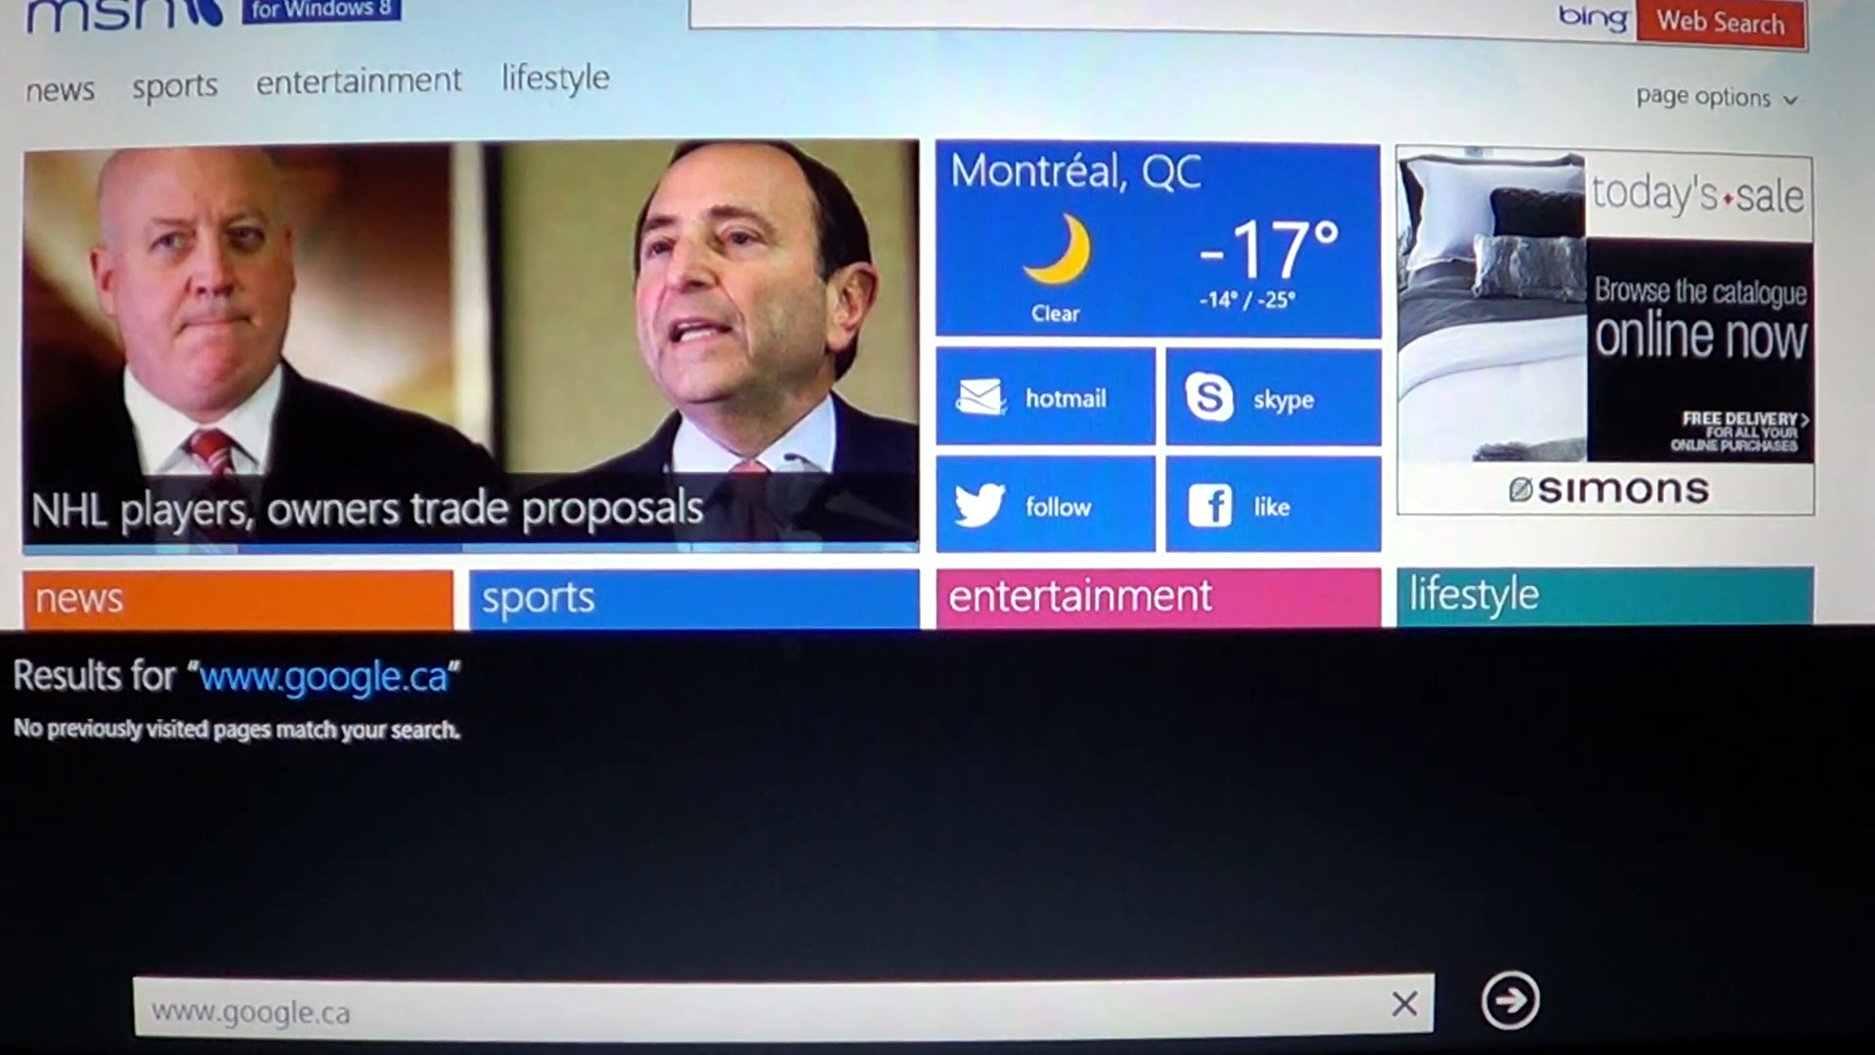
left_click(1509, 998)
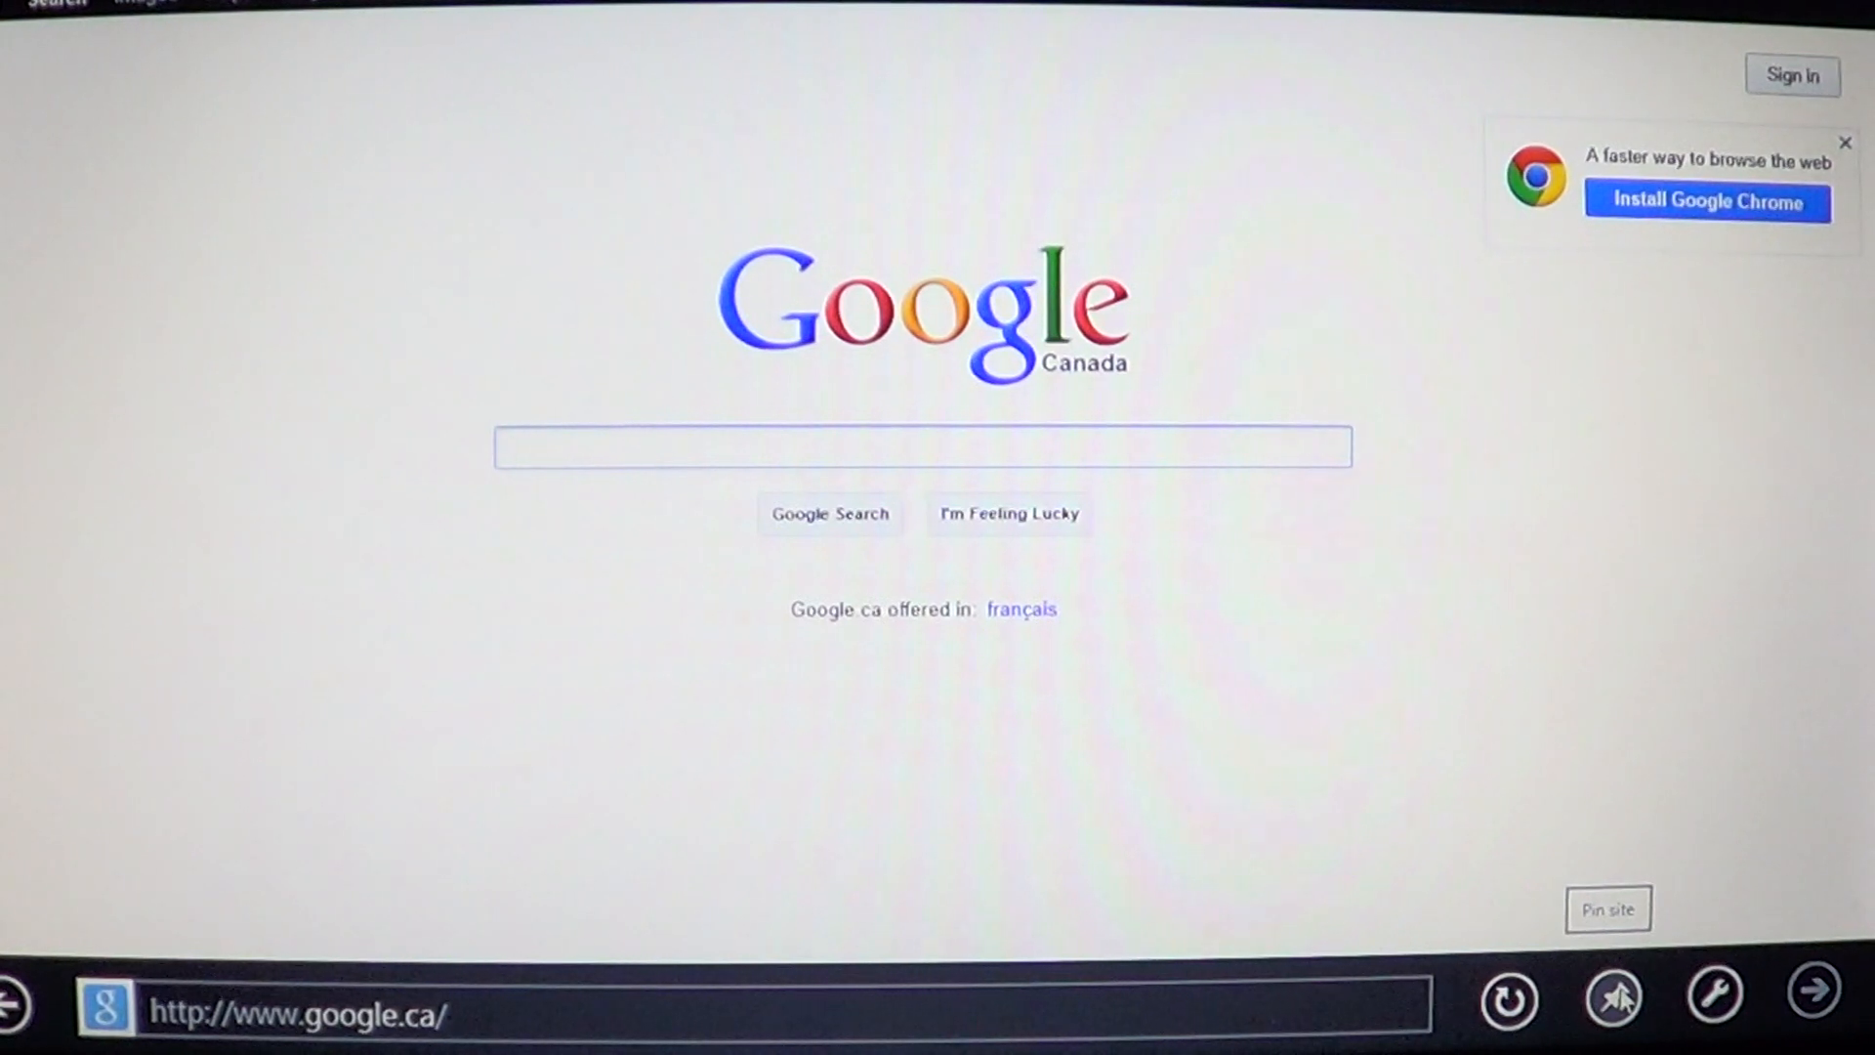
- Show the Pin site options (Pin to Start, Add to favorites) for Google Canada
left_click(1607, 908)
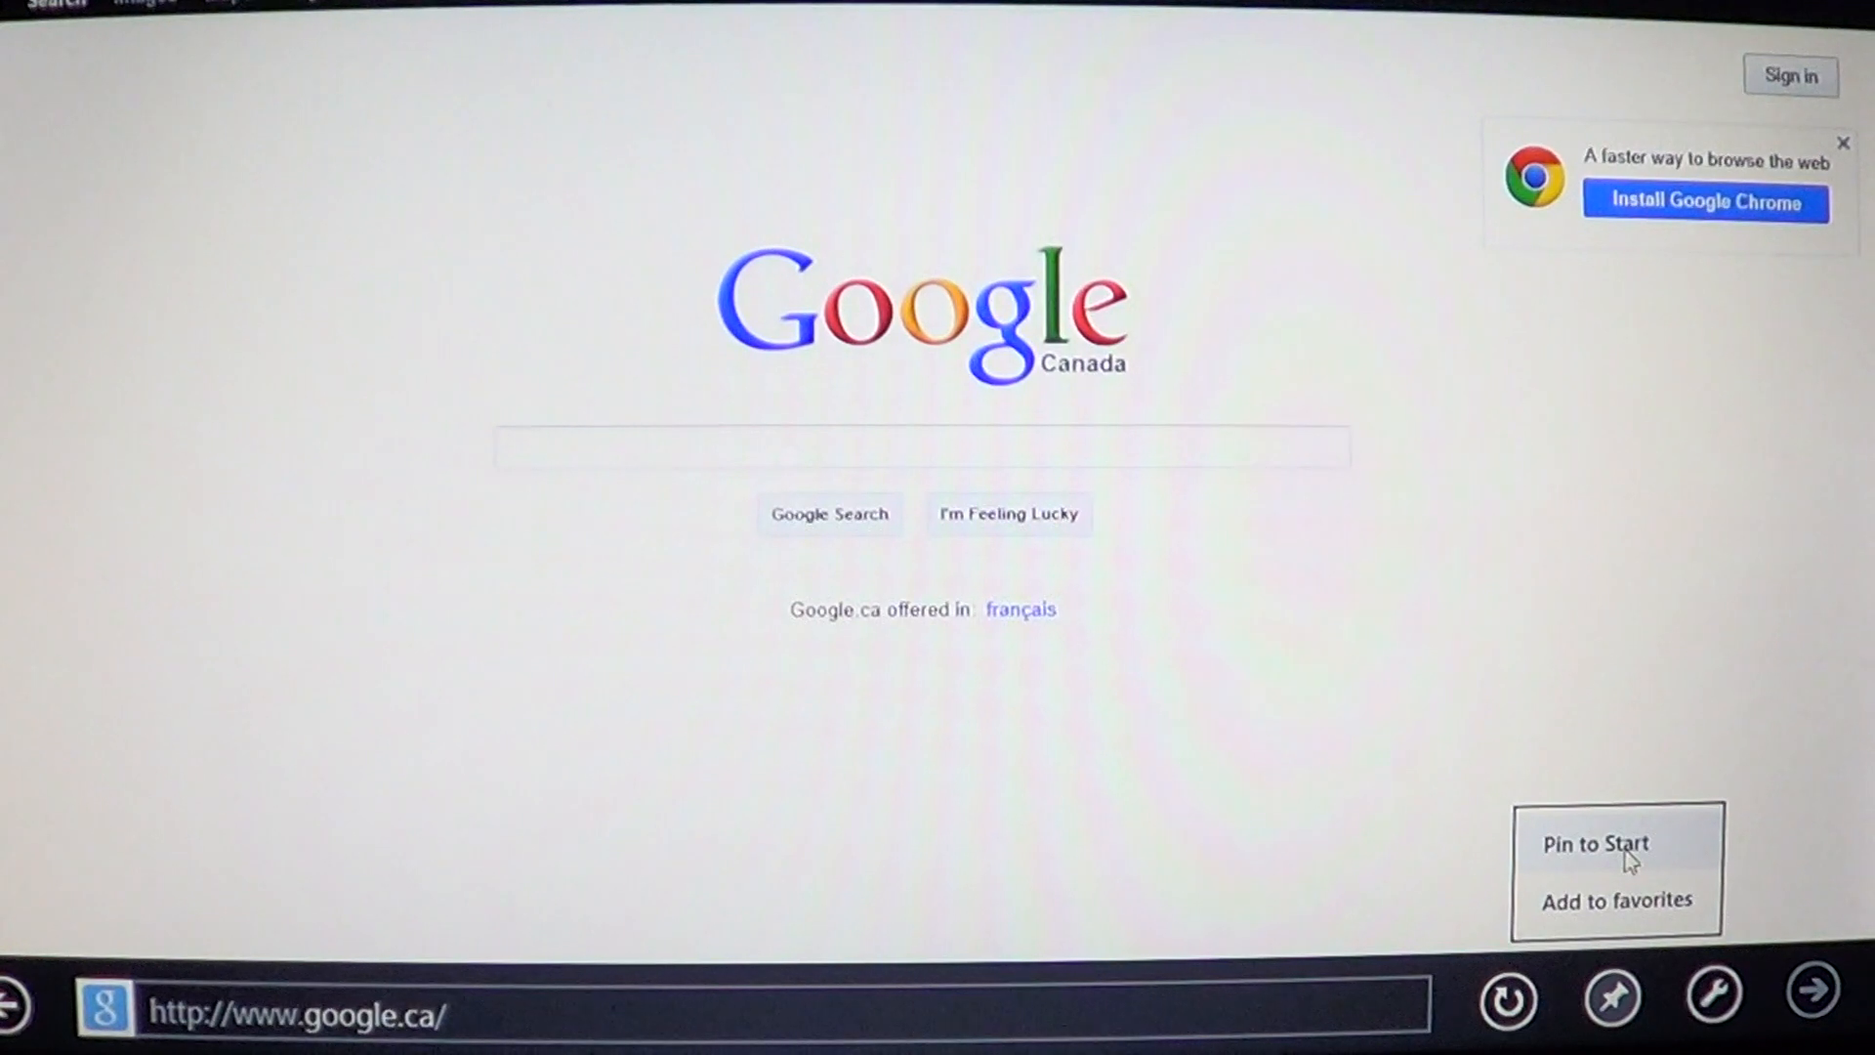
- Pin Google Canada to Start, replacing the suggested name Google with 'search page'
left_click(1595, 844)
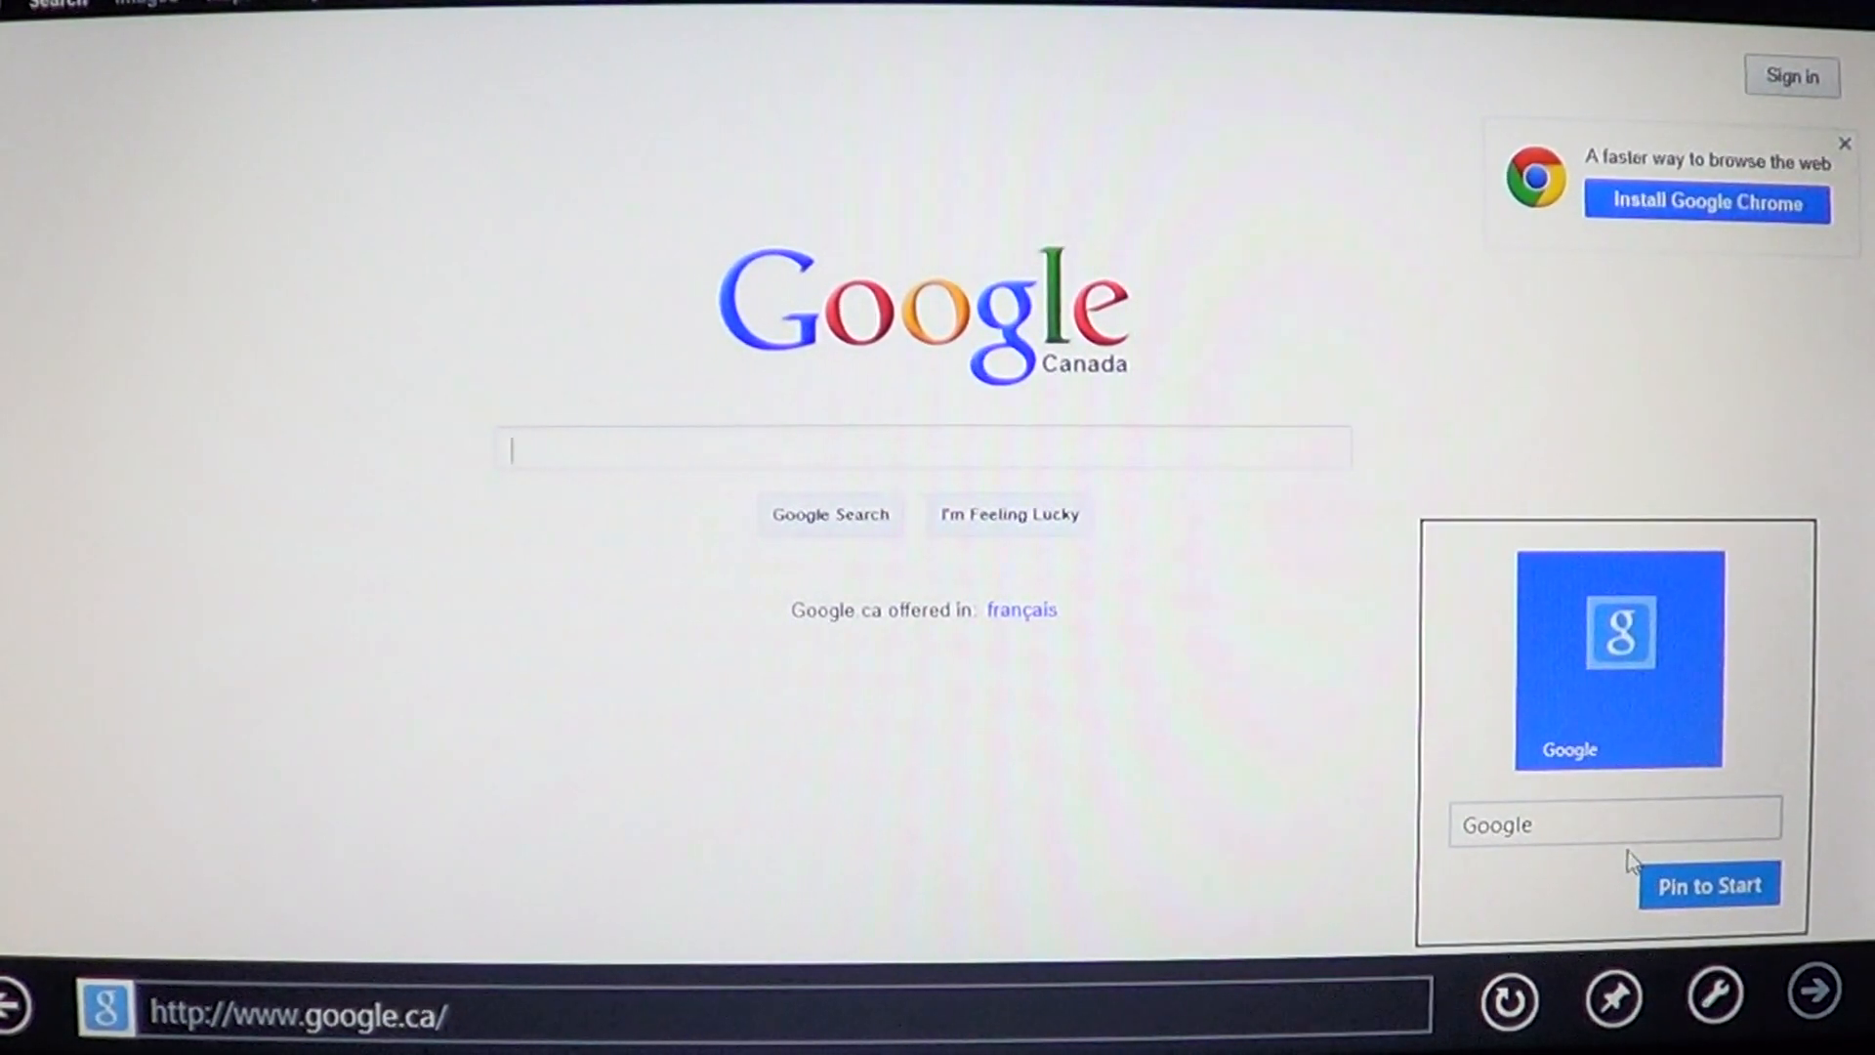
left_click(1615, 824)
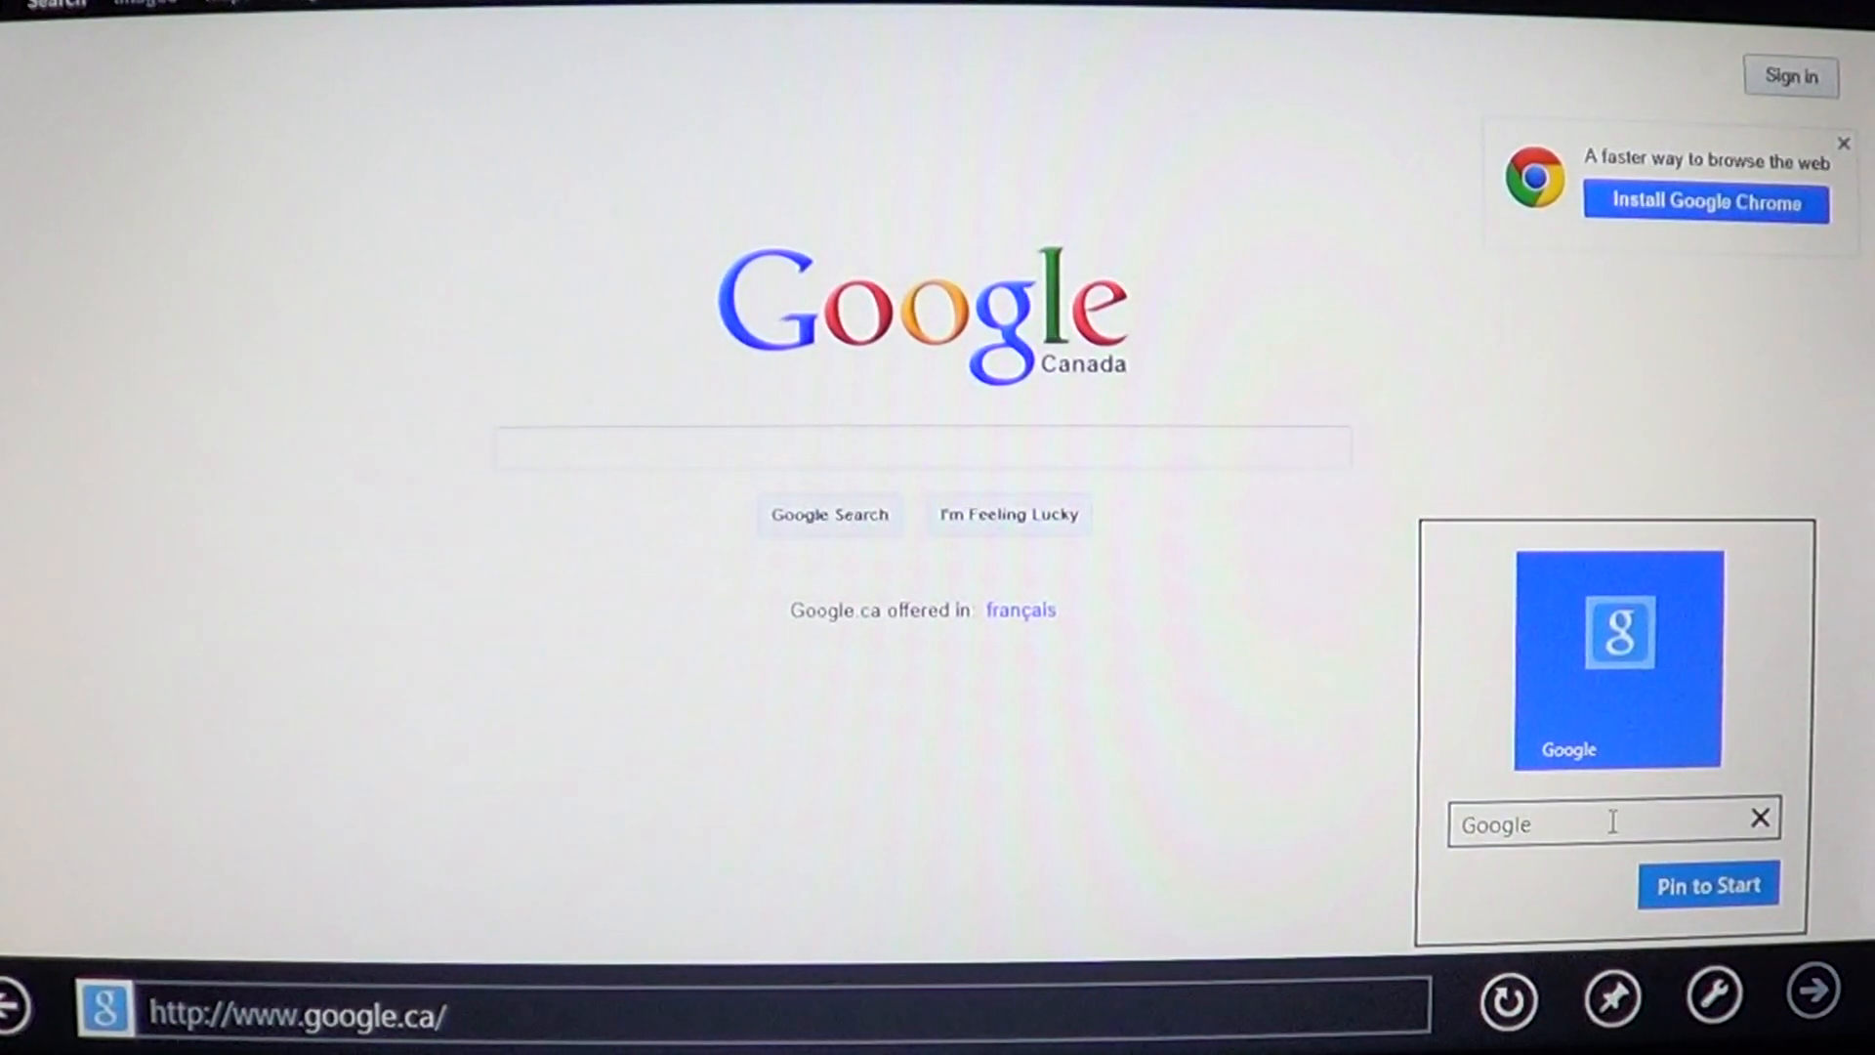
left_click(1756, 817)
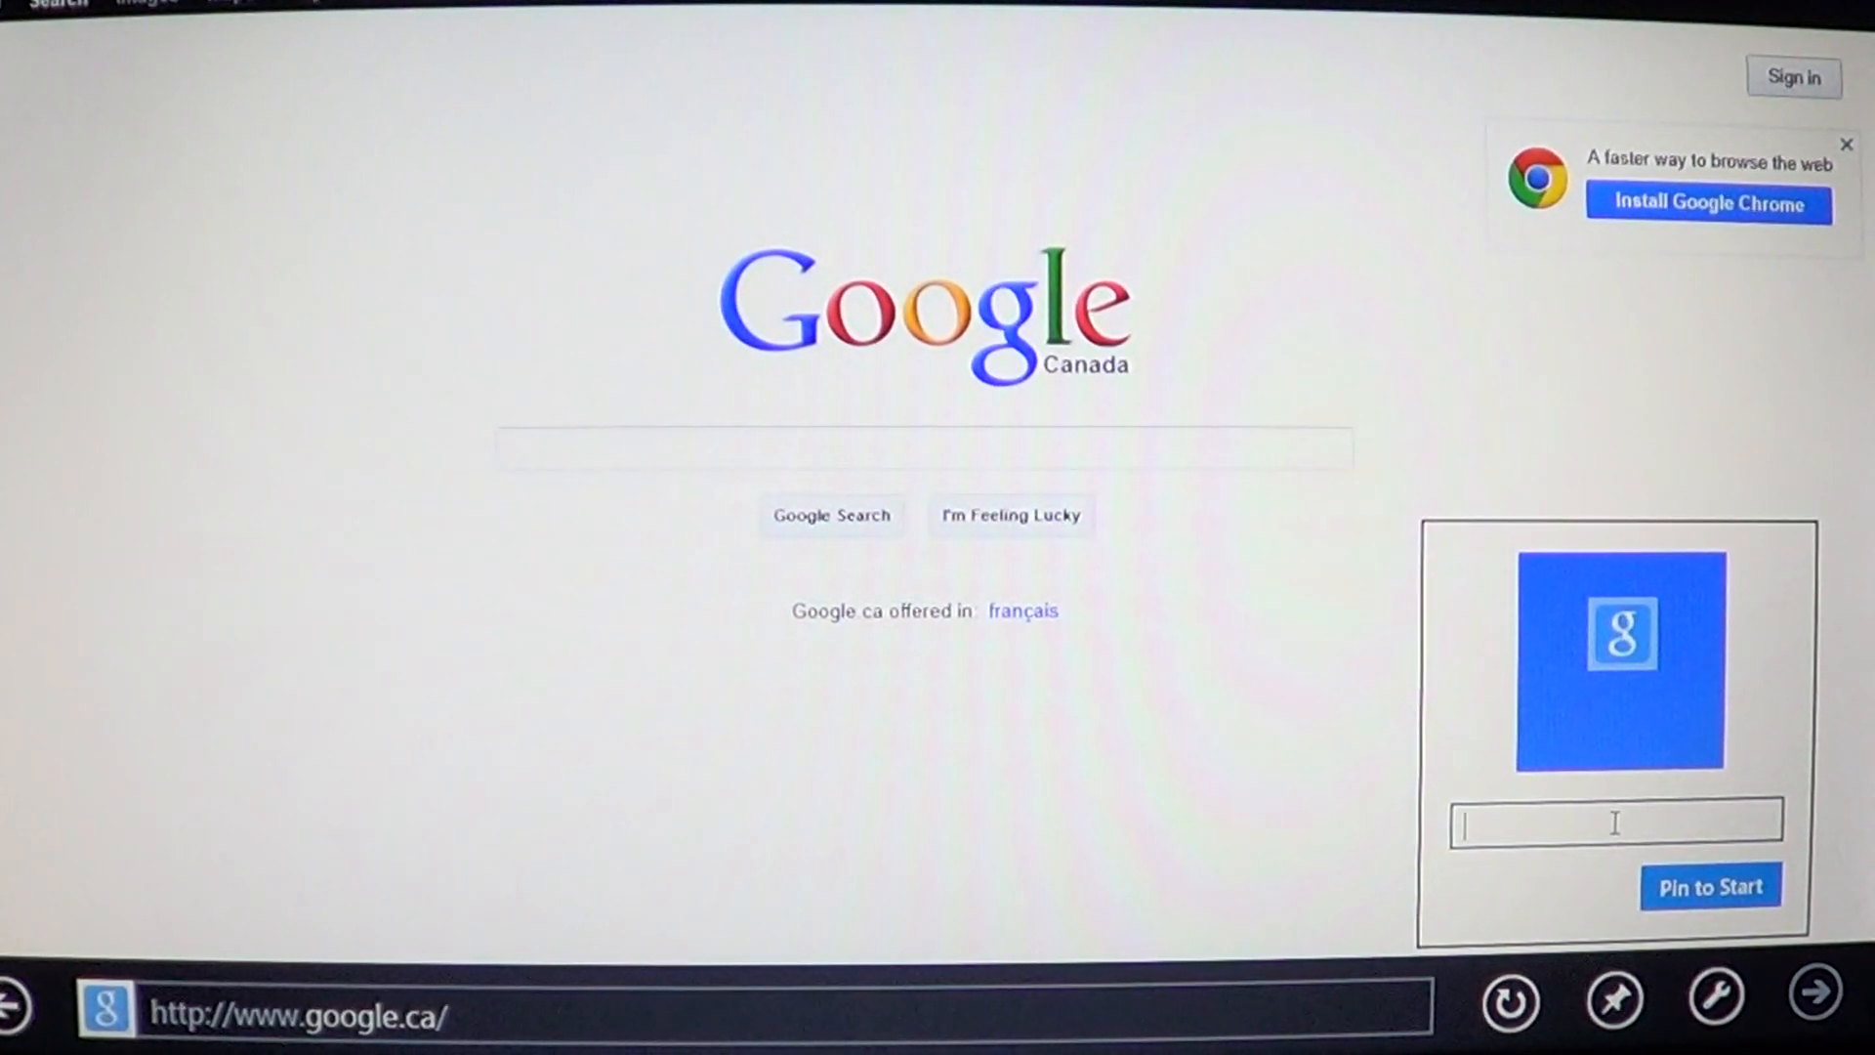
type("search p")
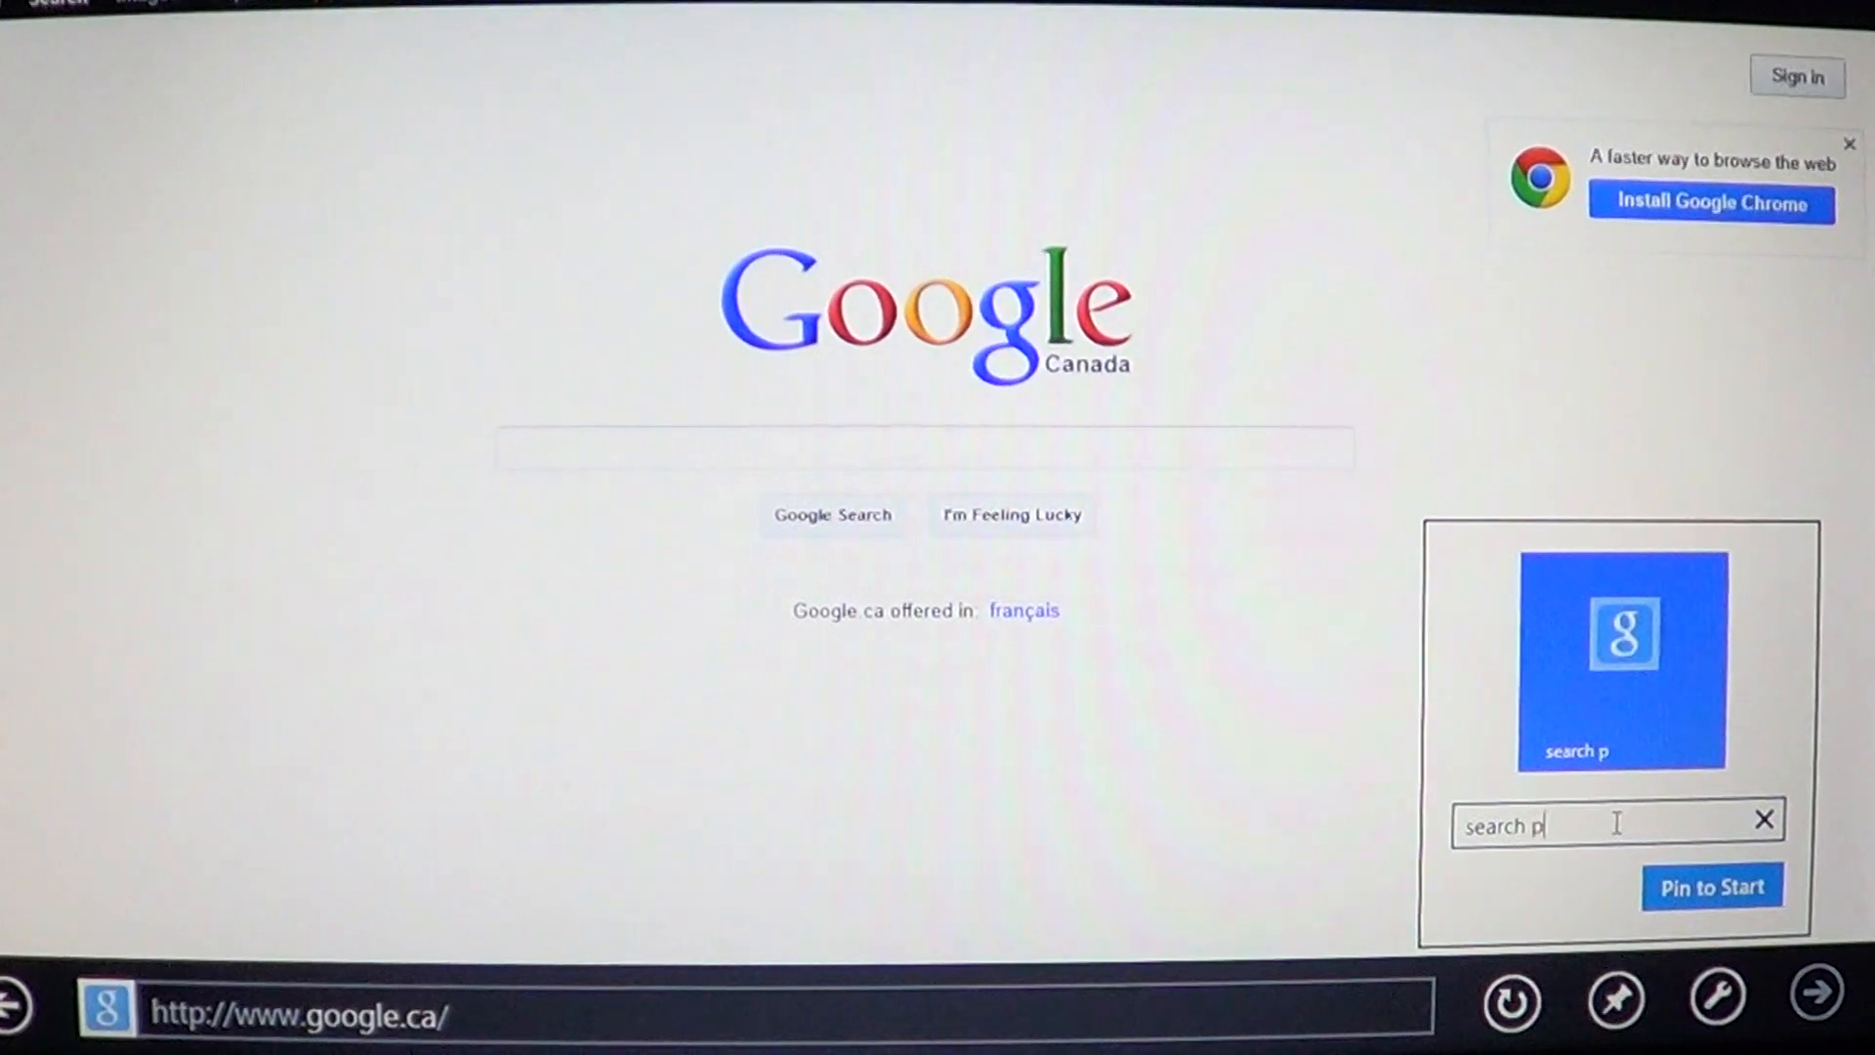
type("age")
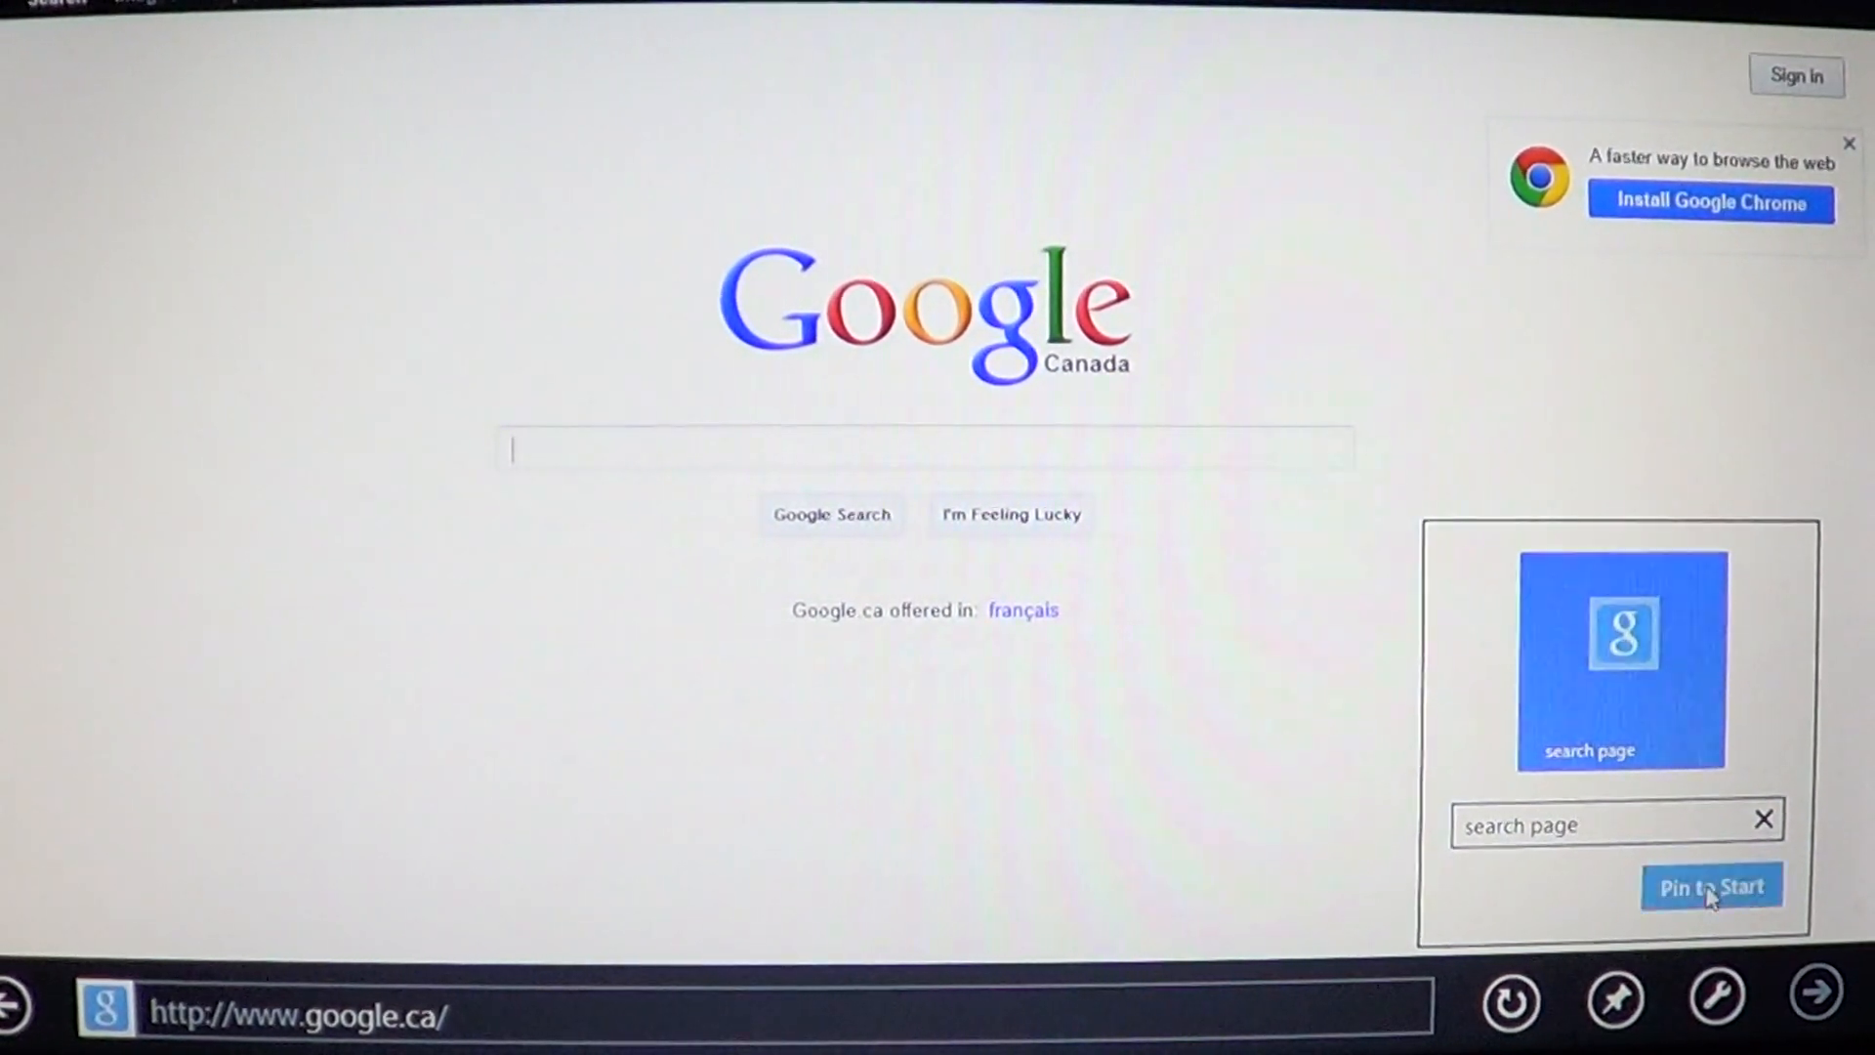
left_click(1711, 887)
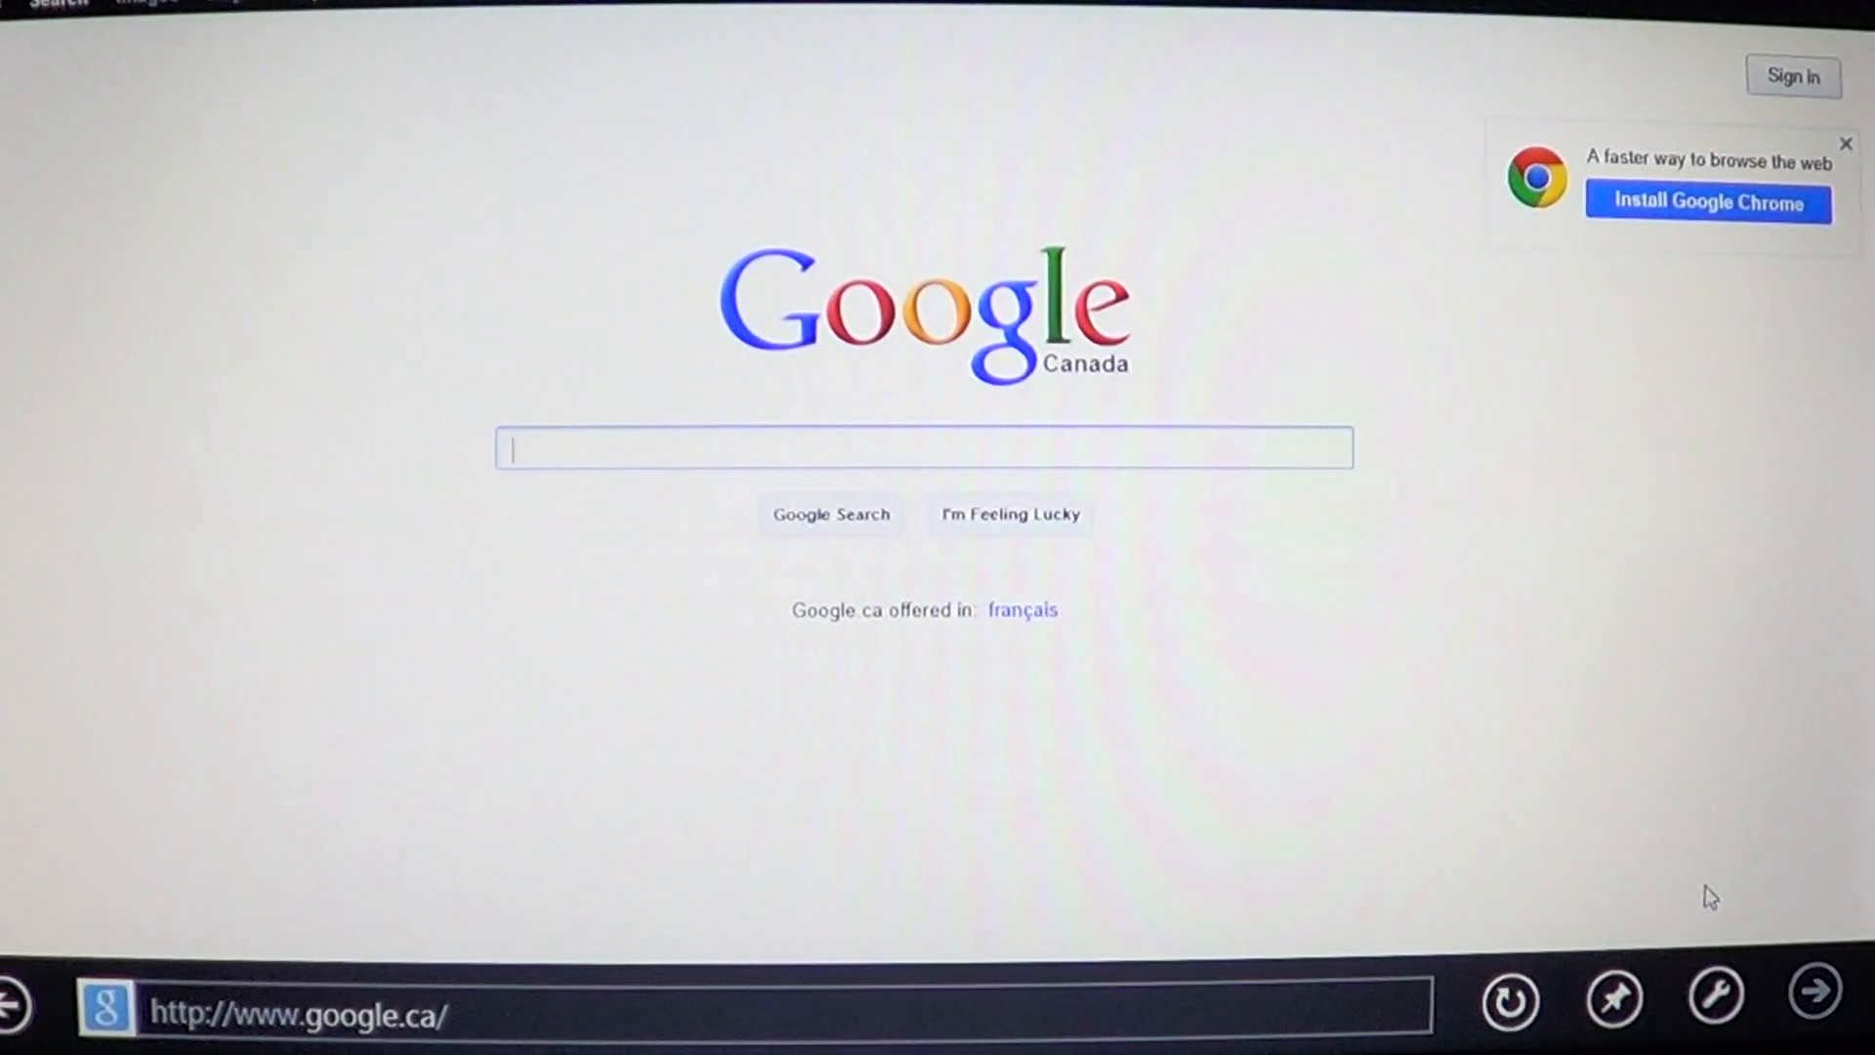
- Return to the Start screen and locate the new 'search page' tile
key("Super")
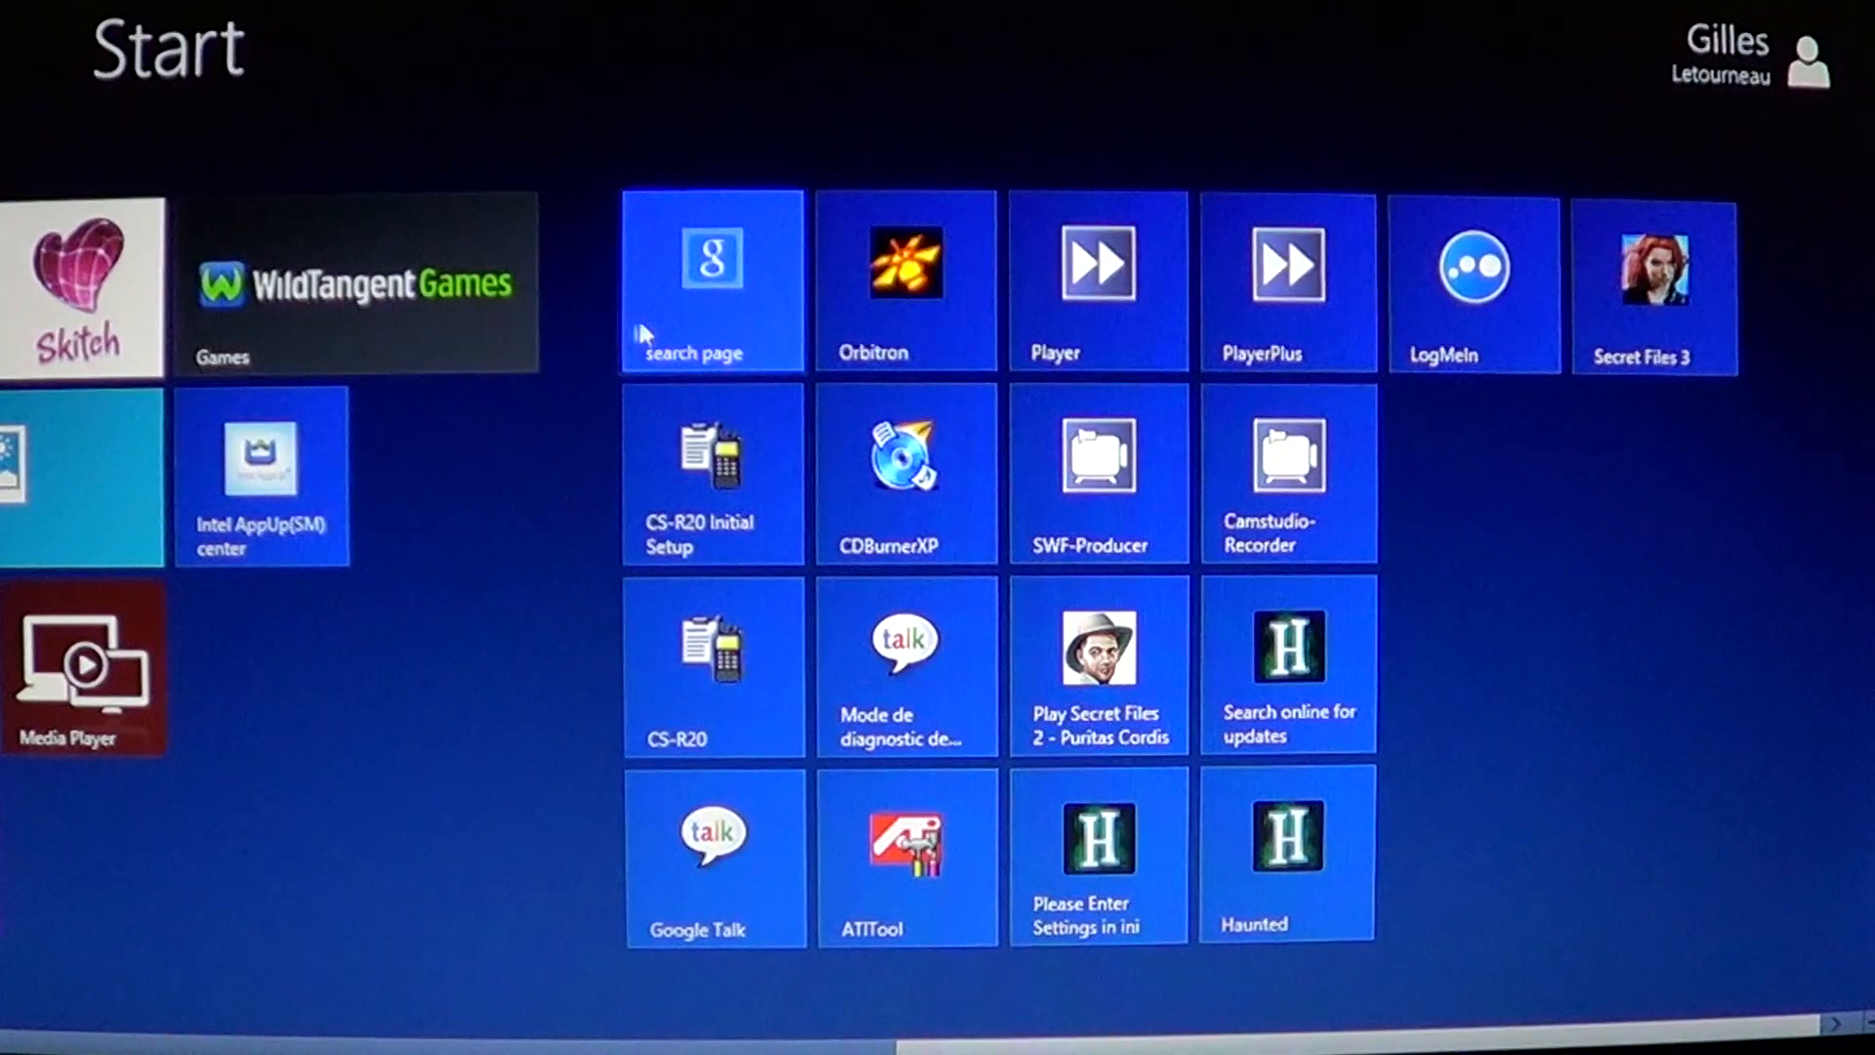
left_click(711, 258)
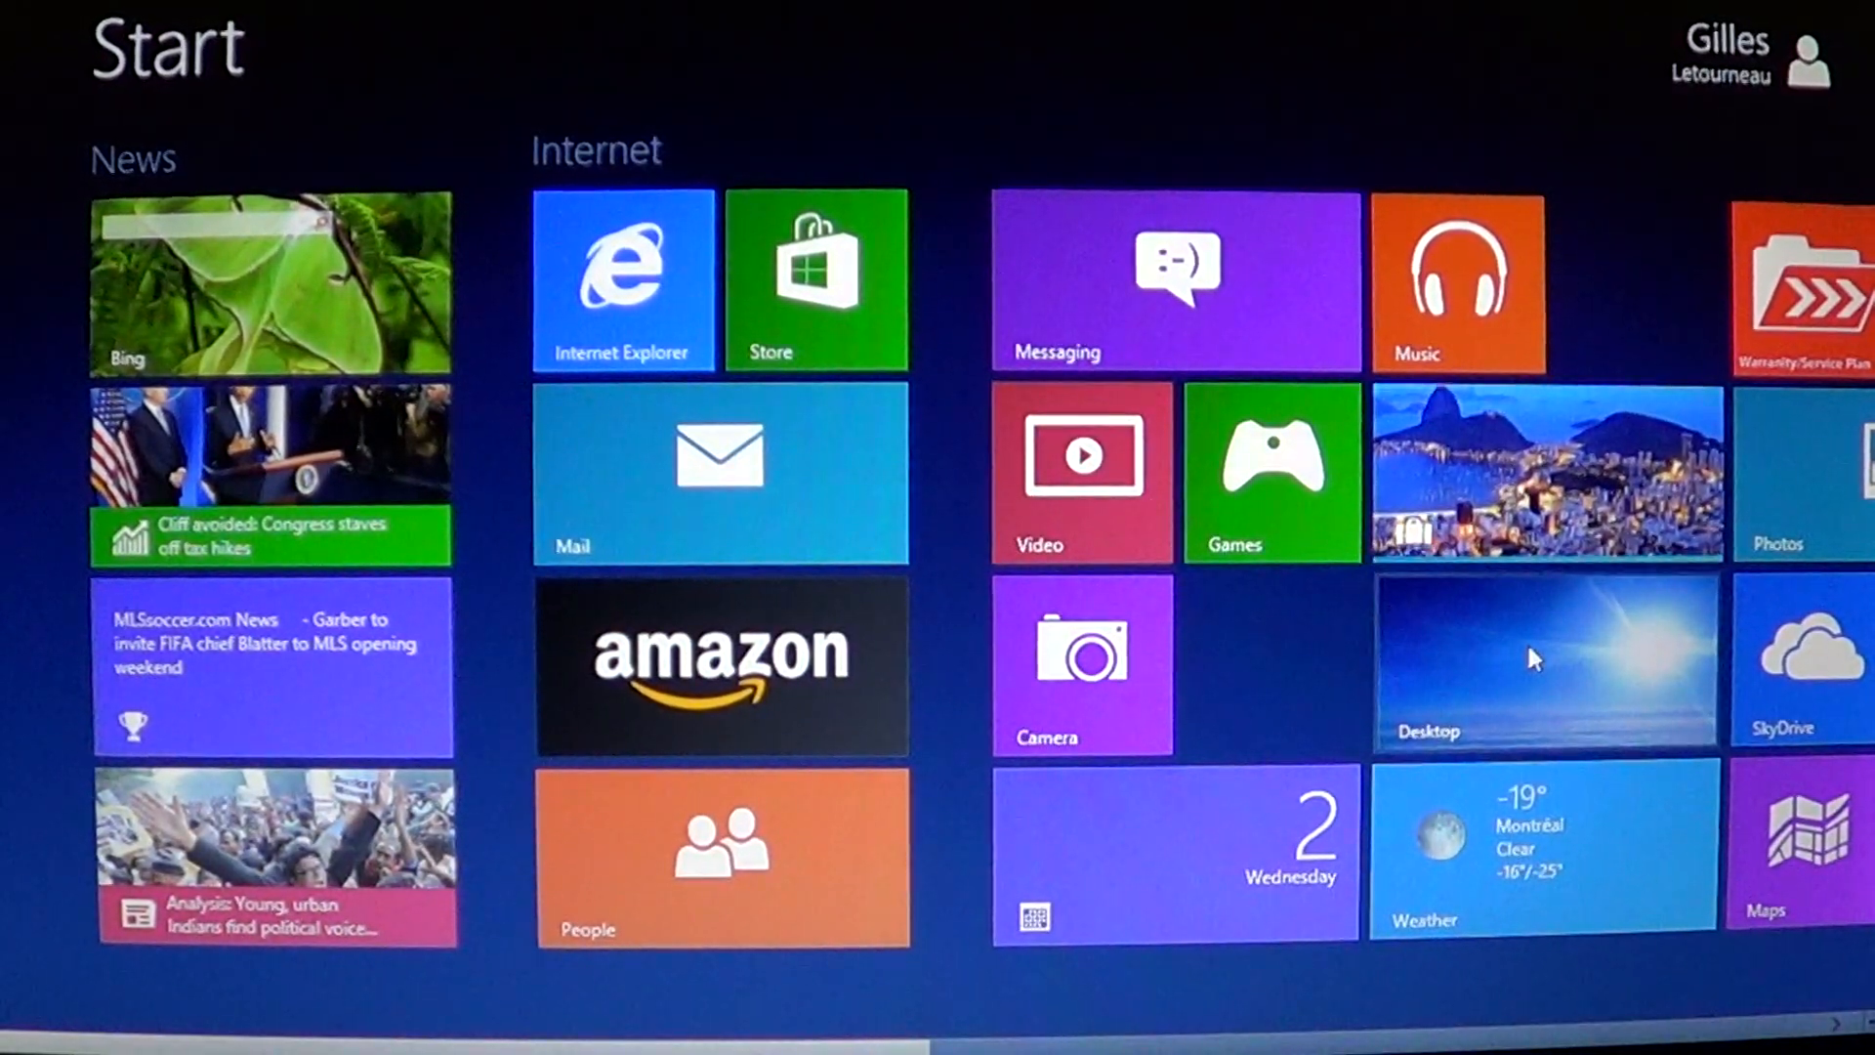
- Switch to the desktop Internet Explorer on MSN Canada and show its toolbars list
left_click(1543, 662)
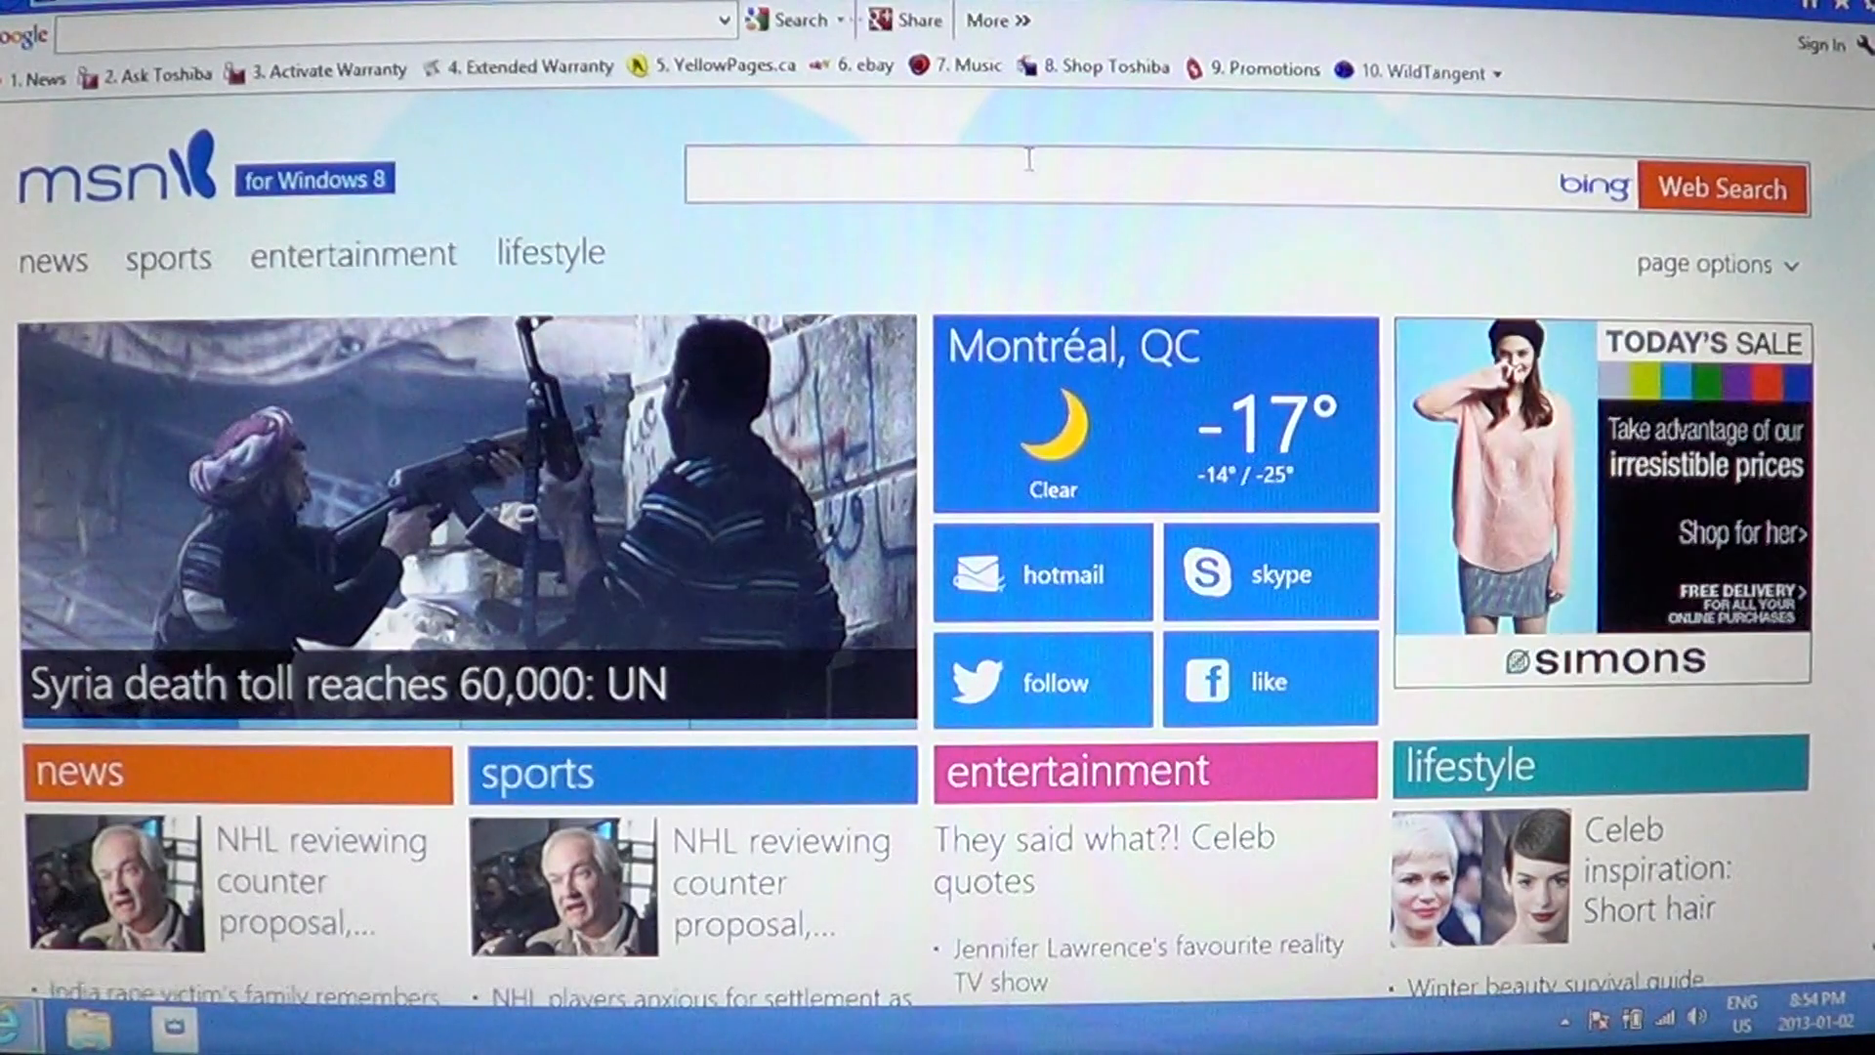
mouse_move(1842, 29)
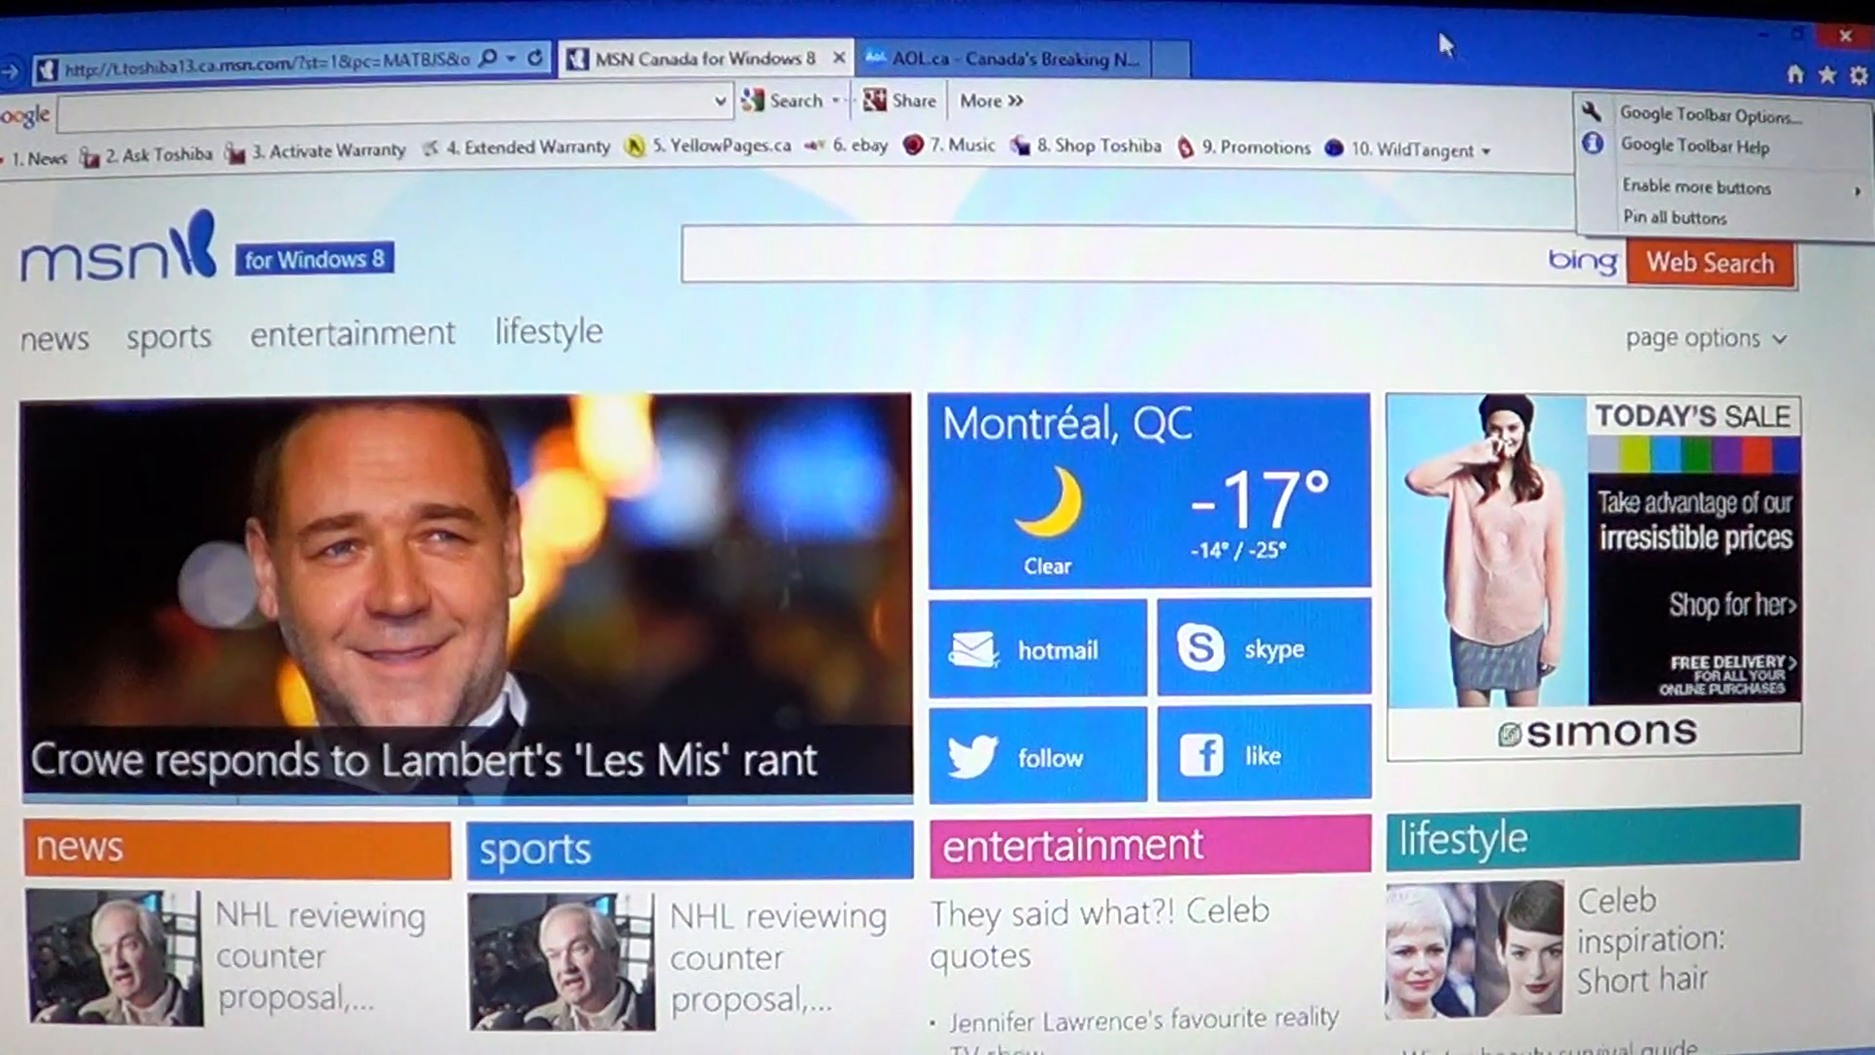
left_click(1695, 188)
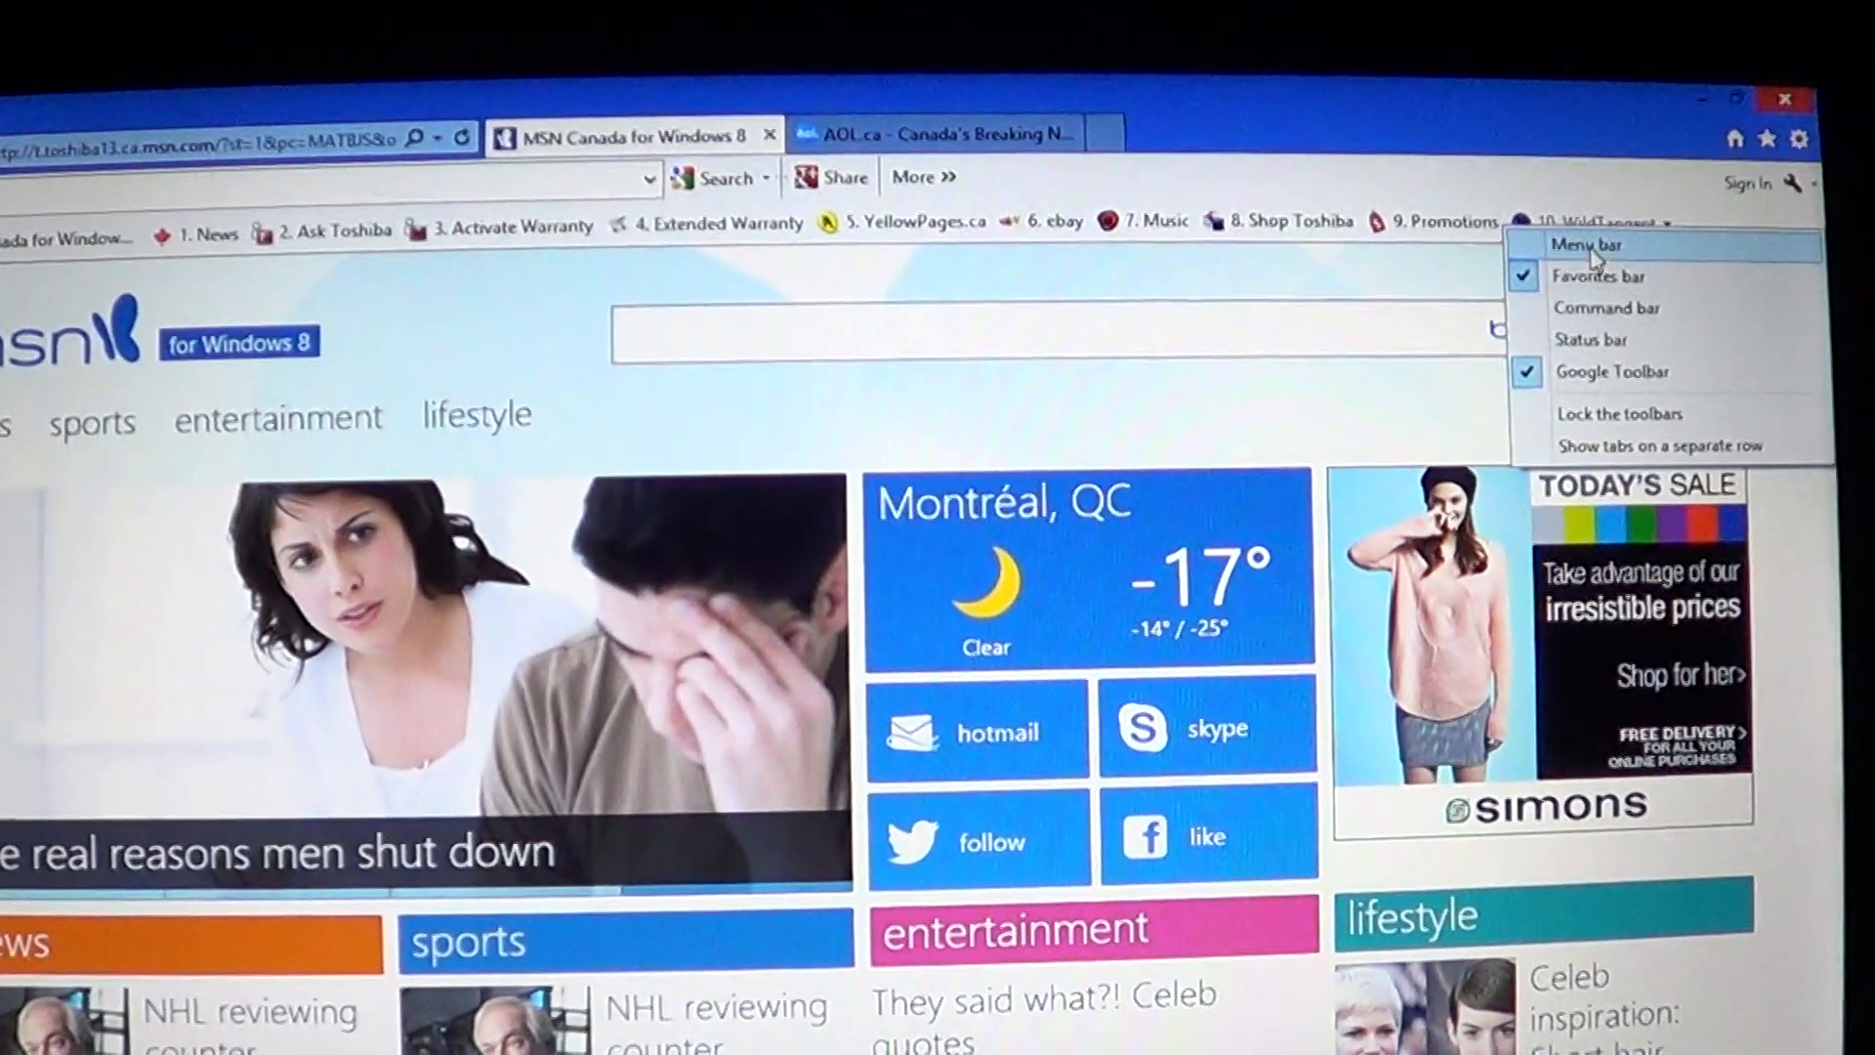
- Turn on the Menu bar, then close Internet Explorer choosing Close all tabs
left_click(1585, 244)
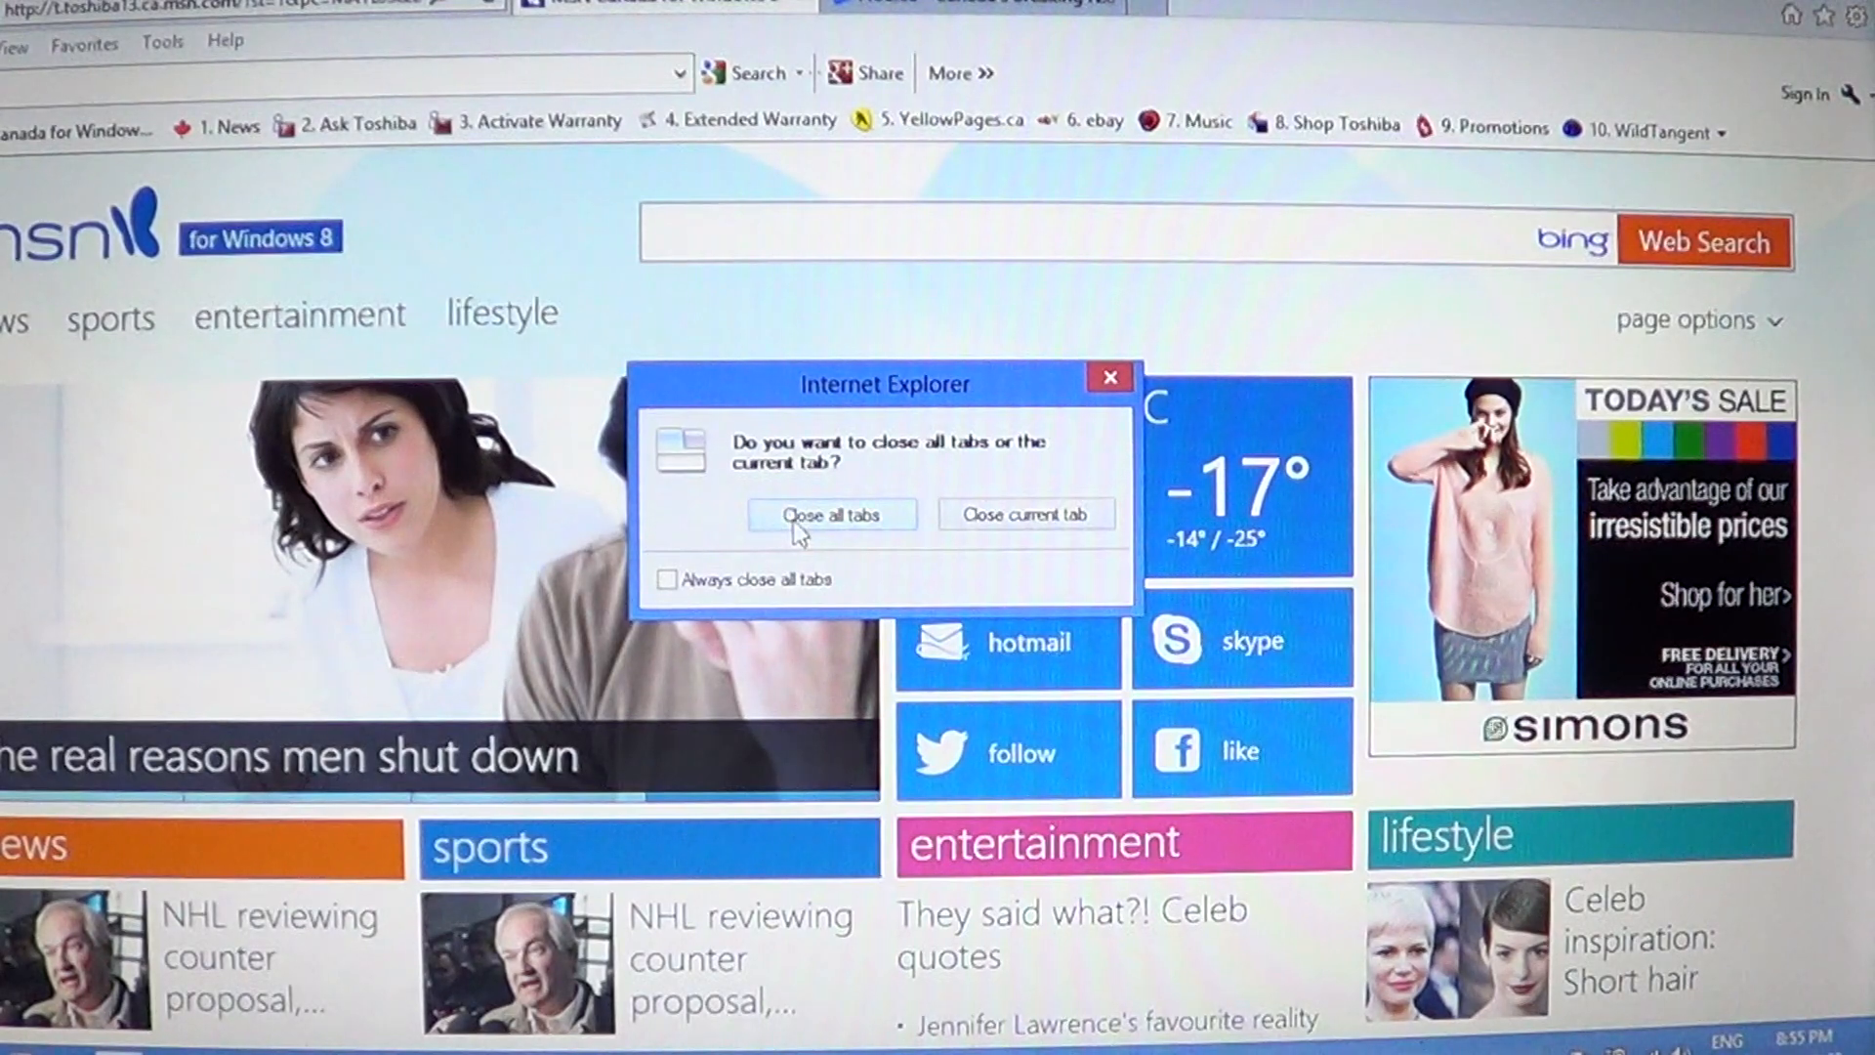
left_click(830, 513)
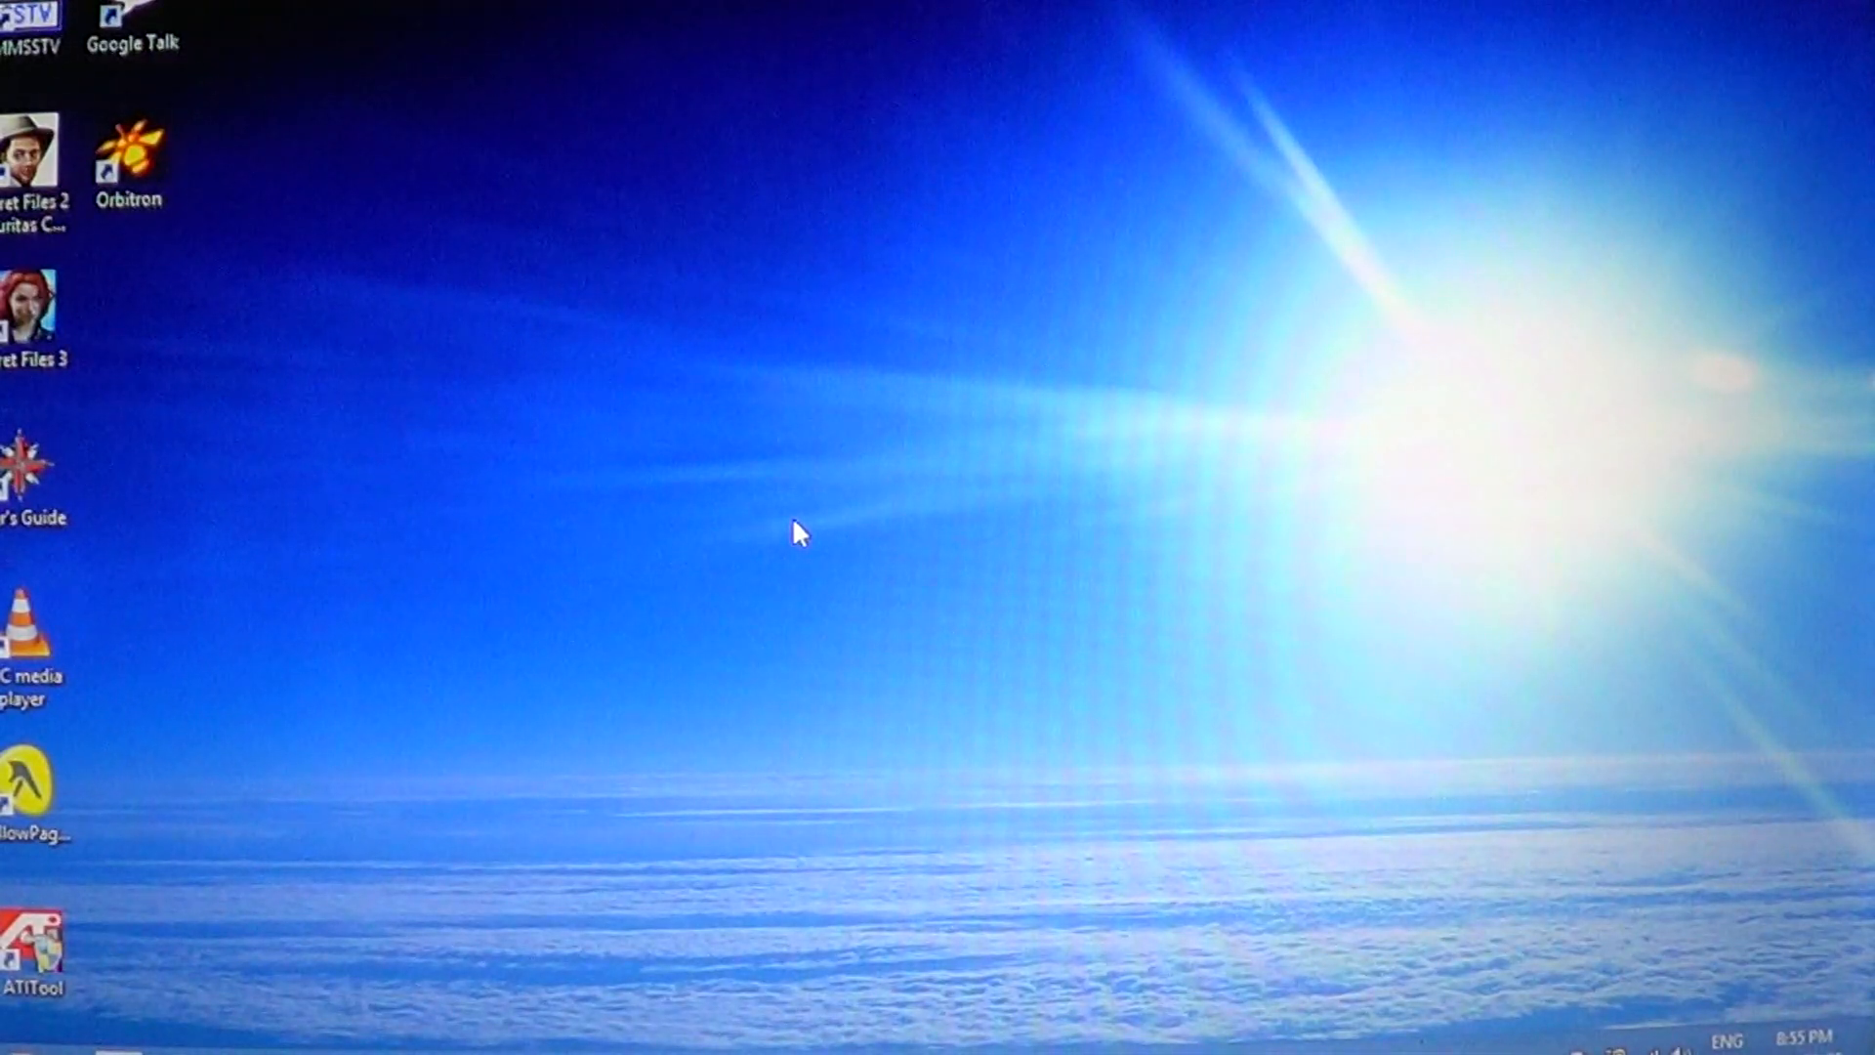